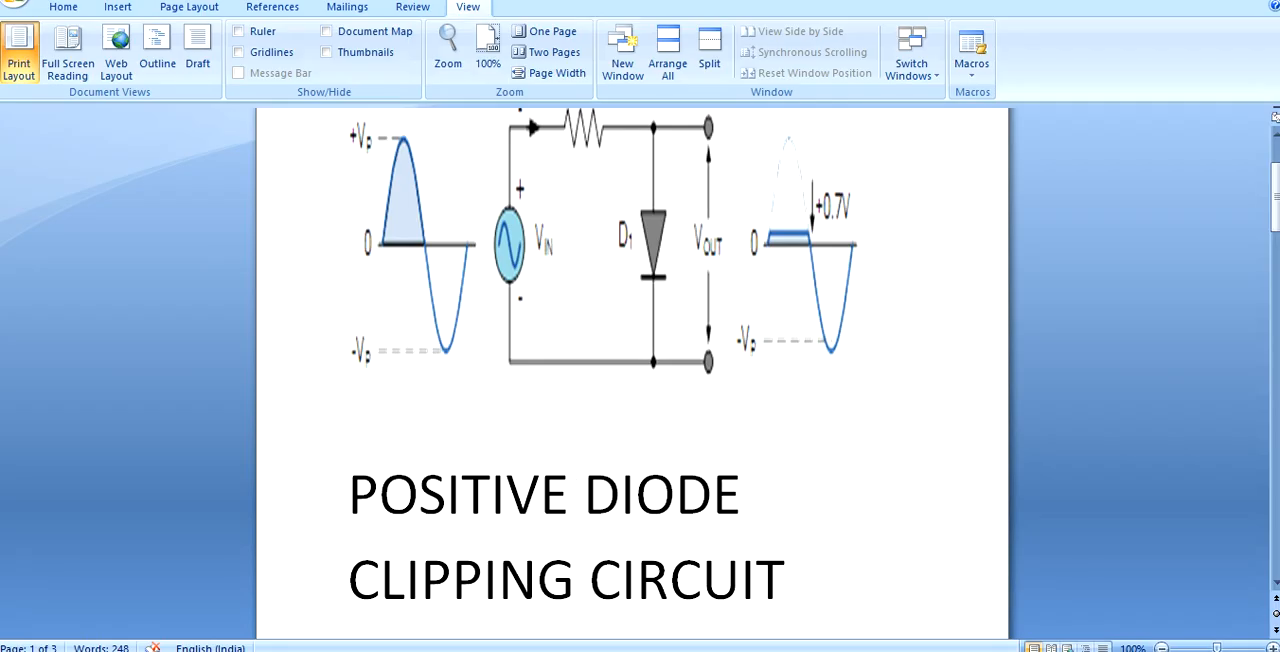
- Launch PSIM from its desktop shortcut and close the Tip of the Day
left_click(582, 493)
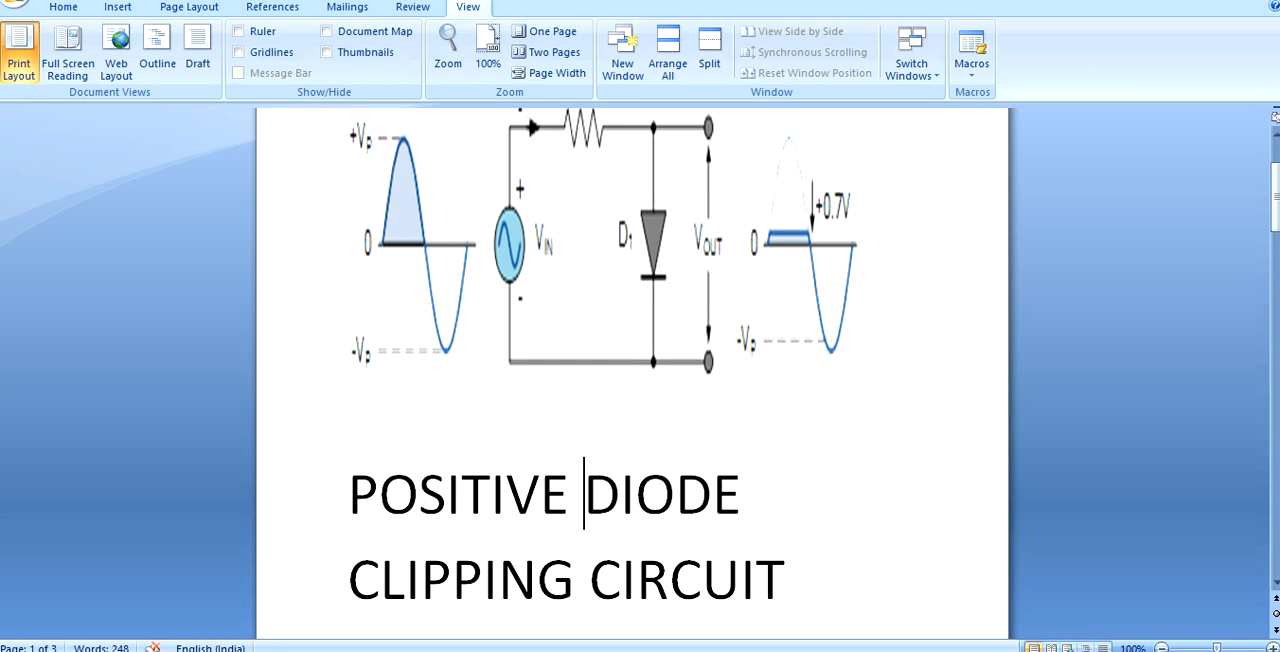
scroll("down", 3)
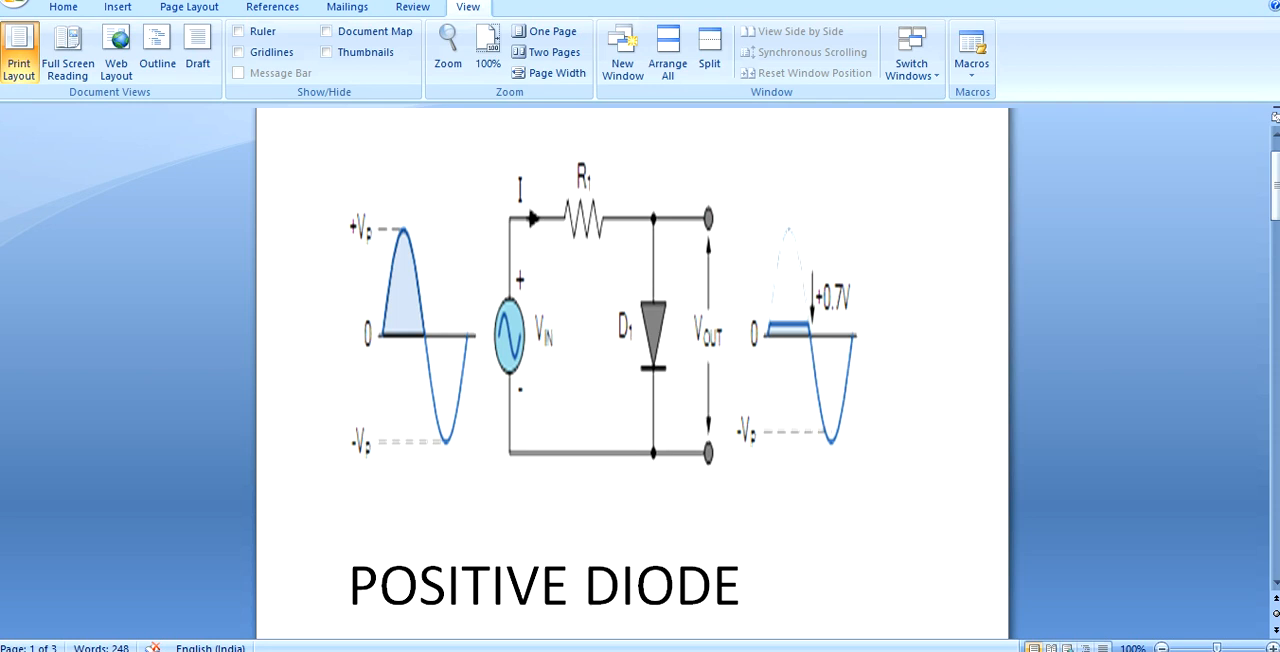
left_click(583, 585)
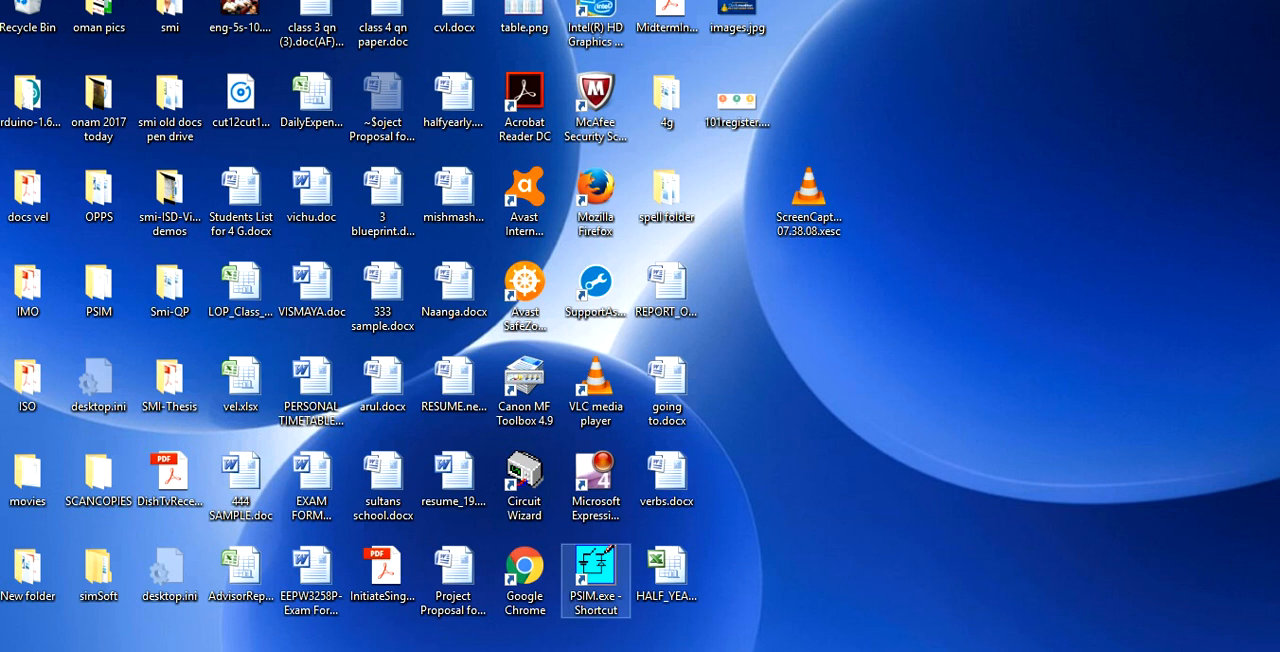
double_click(595, 580)
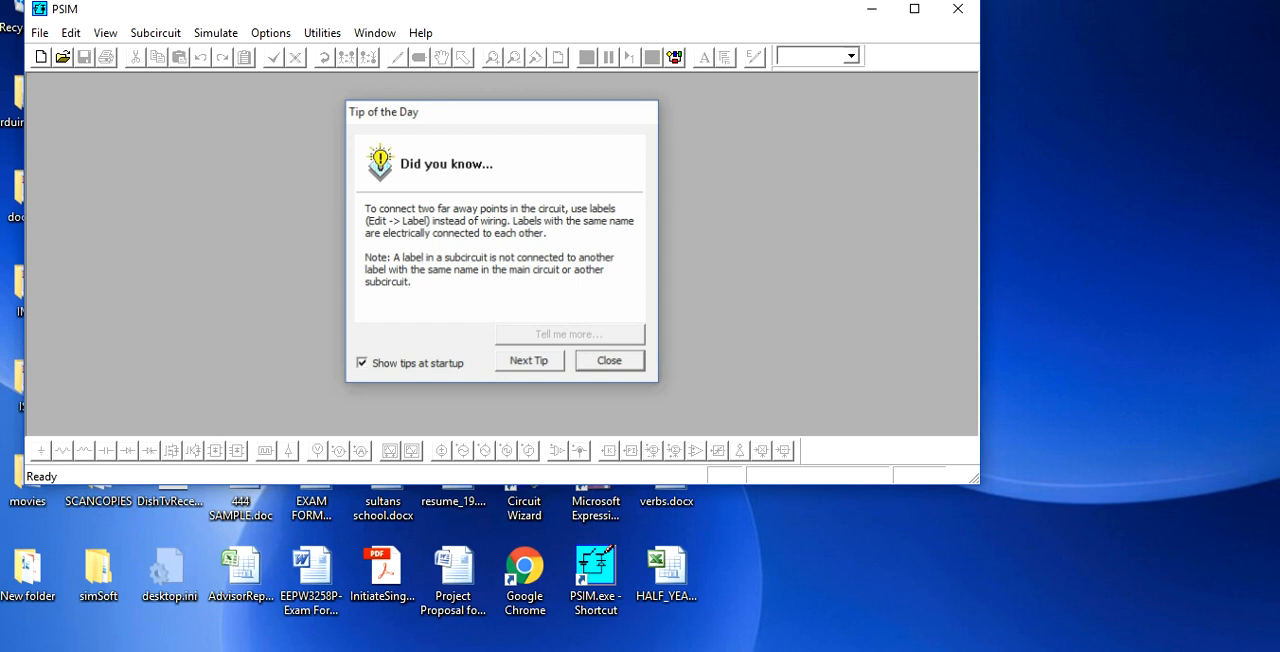
left_click(608, 360)
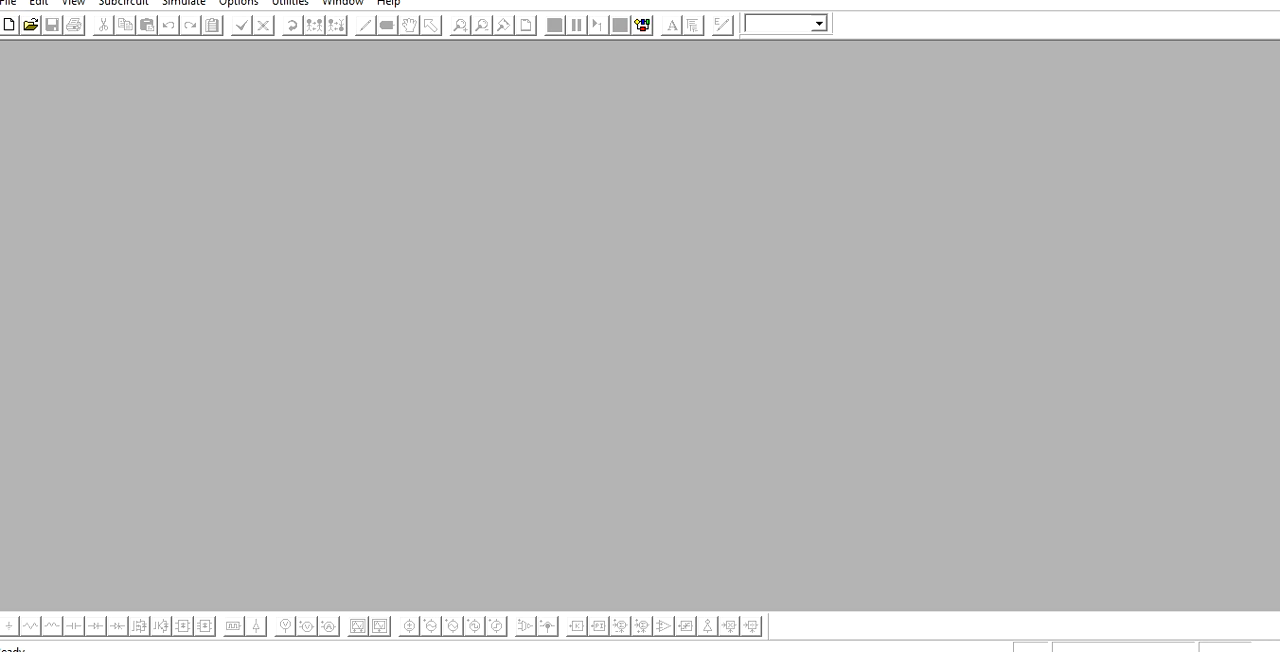
- Start a new schematic and arrange the diode, output voltage probe and current probe beside the resistor
left_click(9, 24)
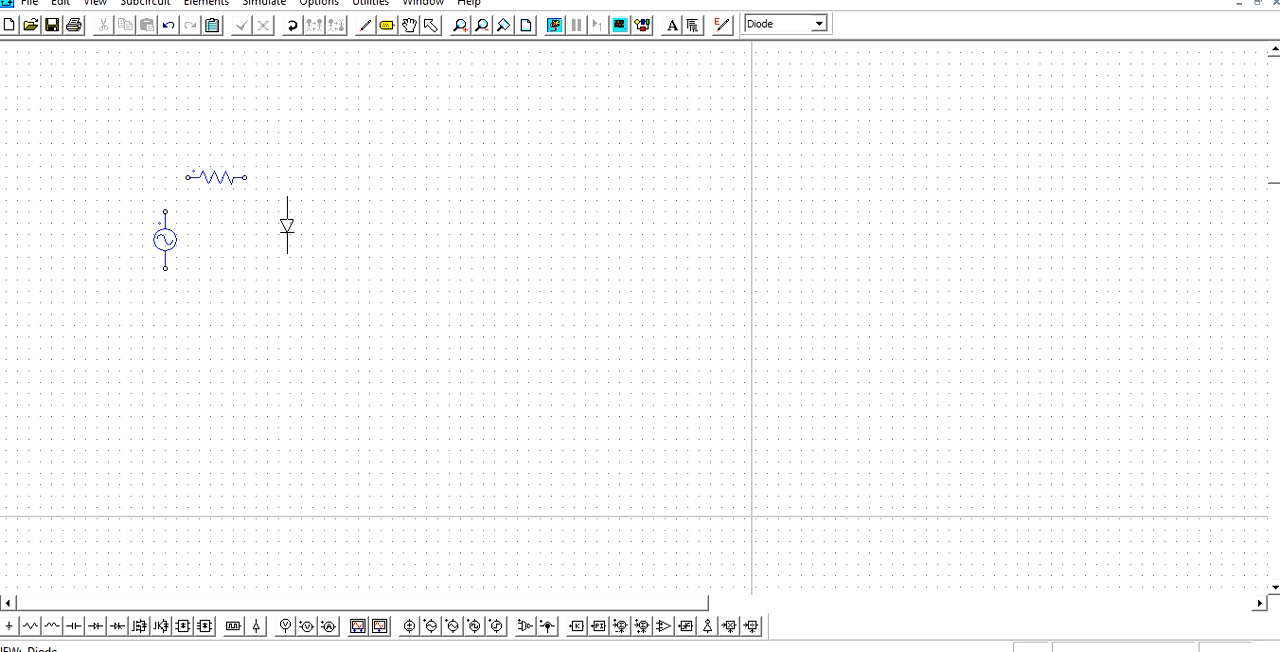
left_click_drag(287, 230, 338, 238)
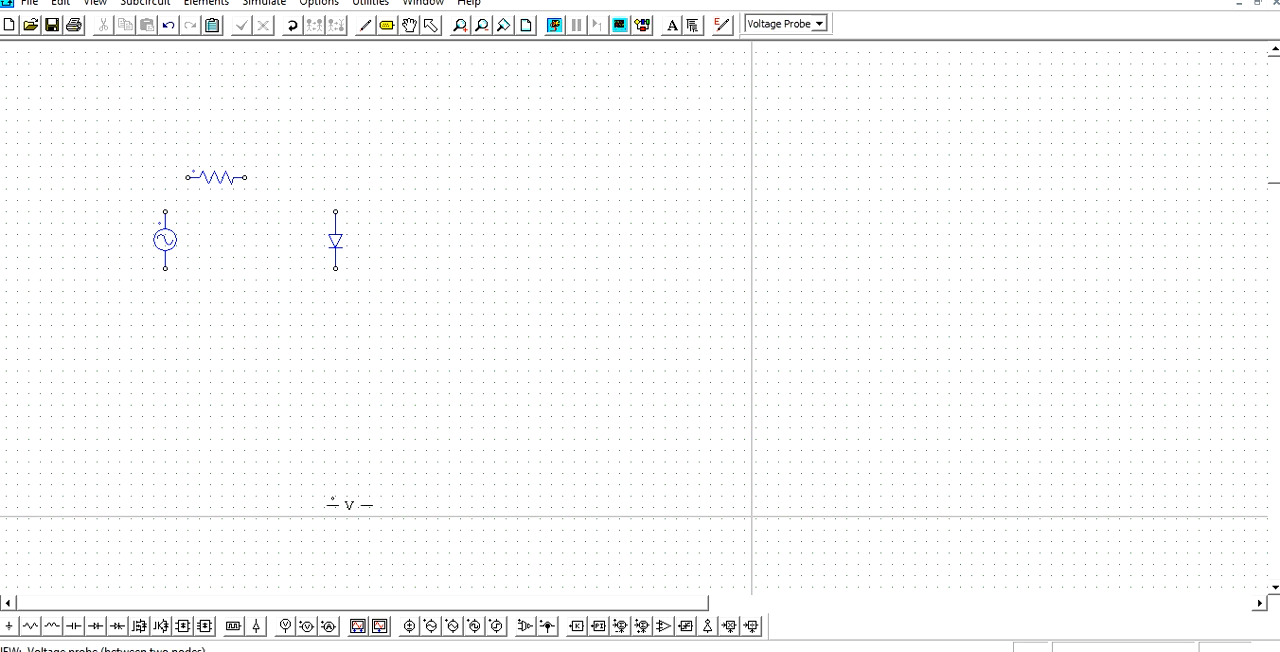
left_click(408, 240)
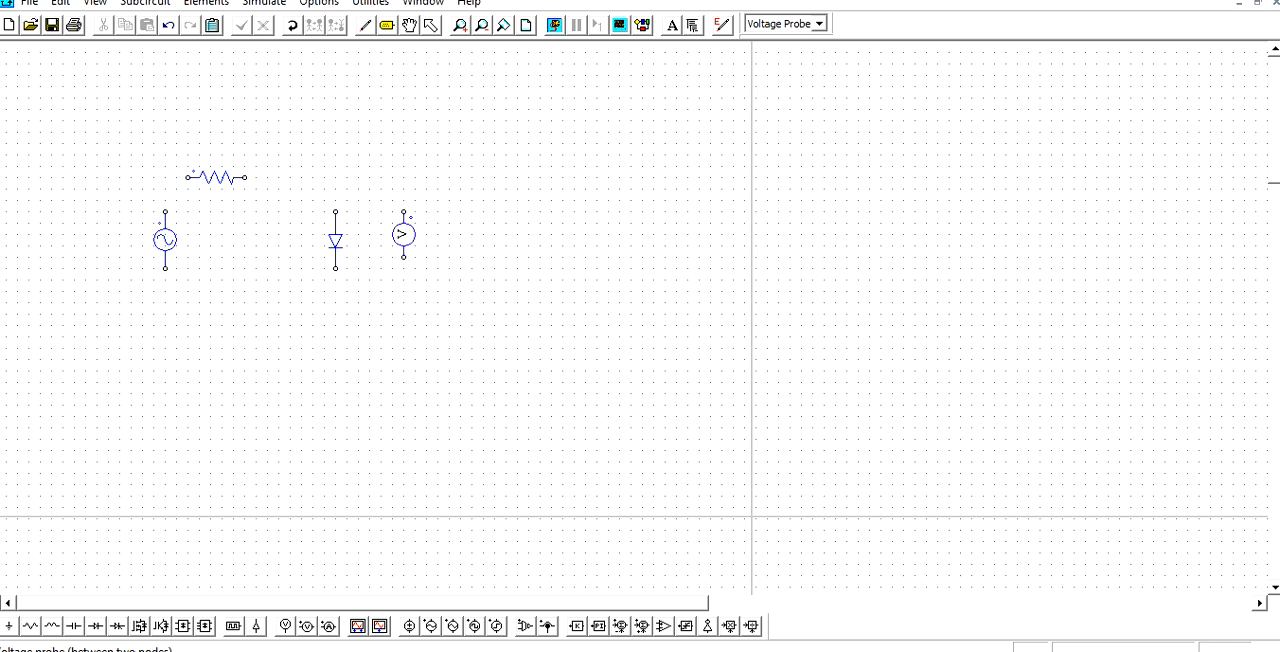
left_click(784, 22)
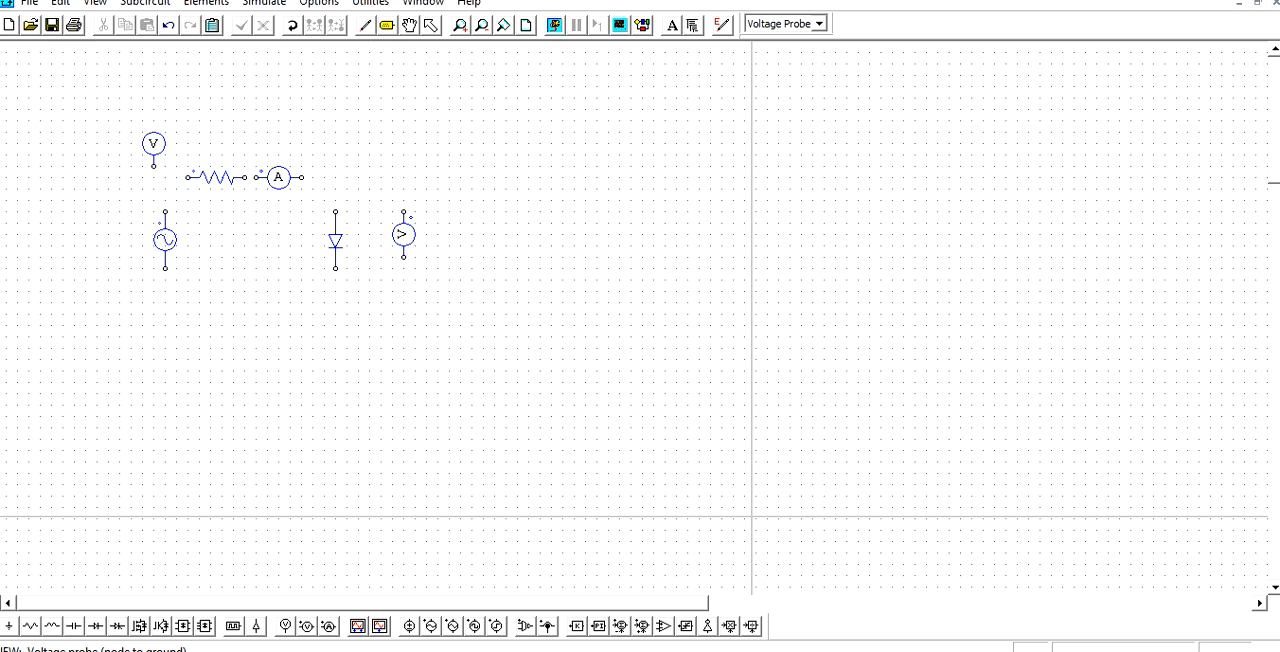
- Wire the source top to the resistor, continue around the loop, and connect the input probe
left_click(364, 24)
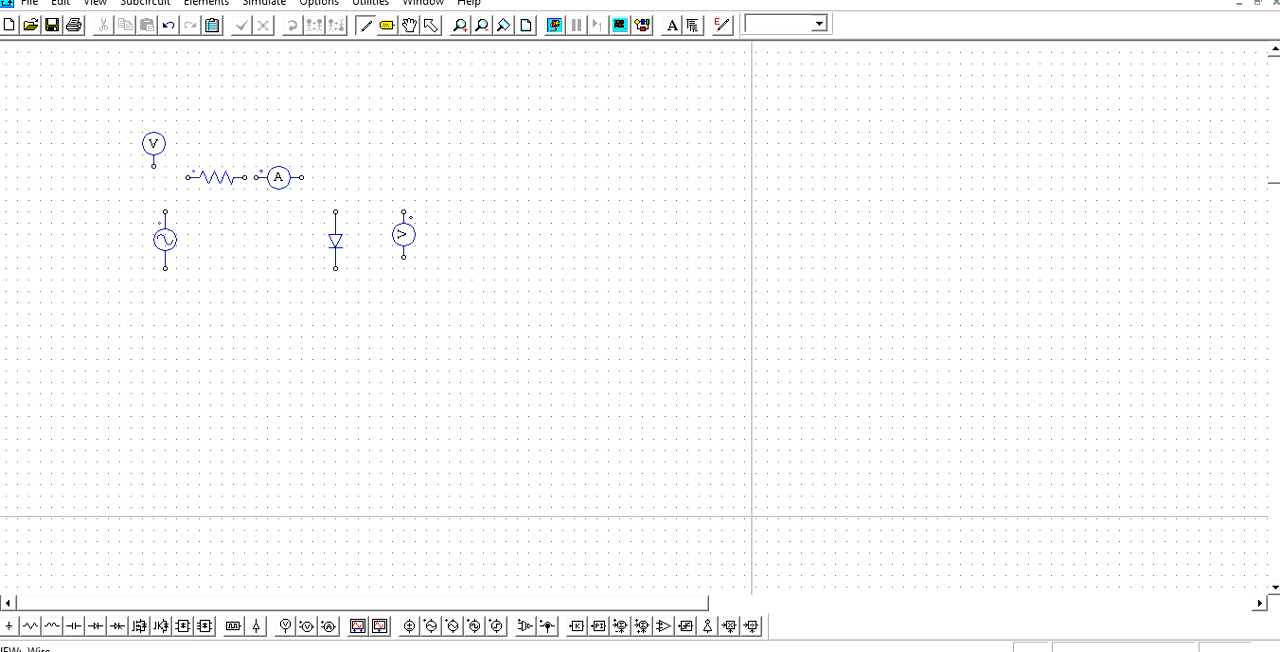
left_click_drag(165, 220, 190, 177)
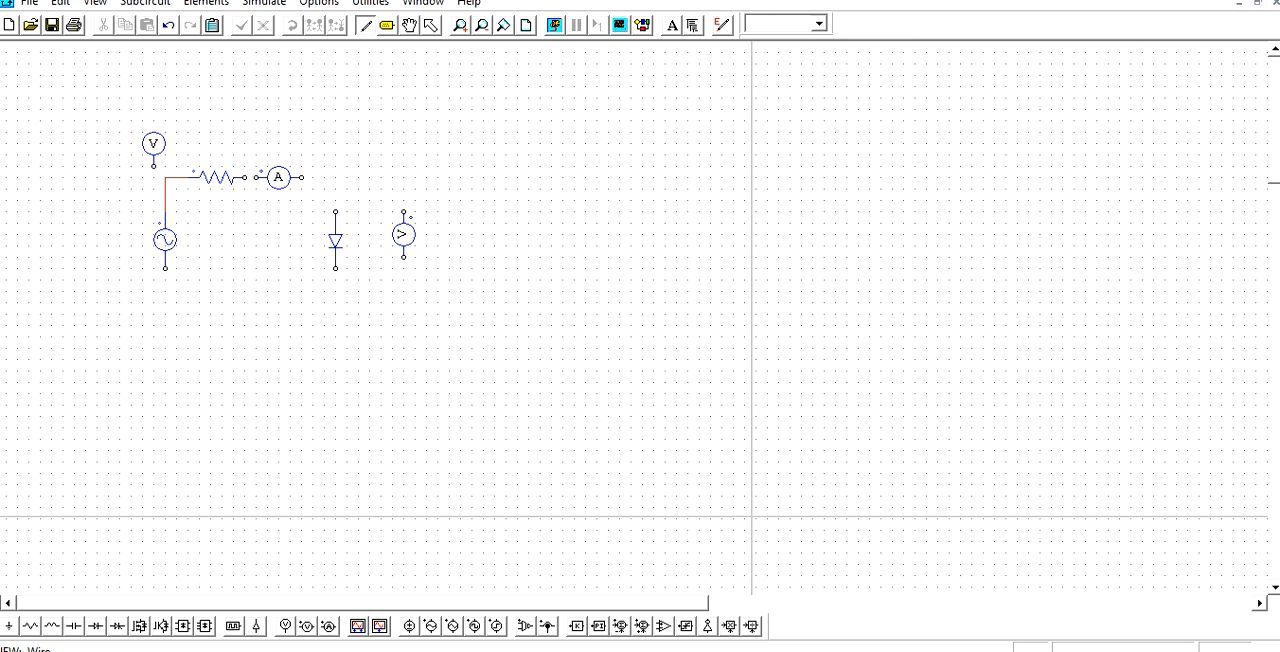
left_click_drag(300, 177, 335, 196)
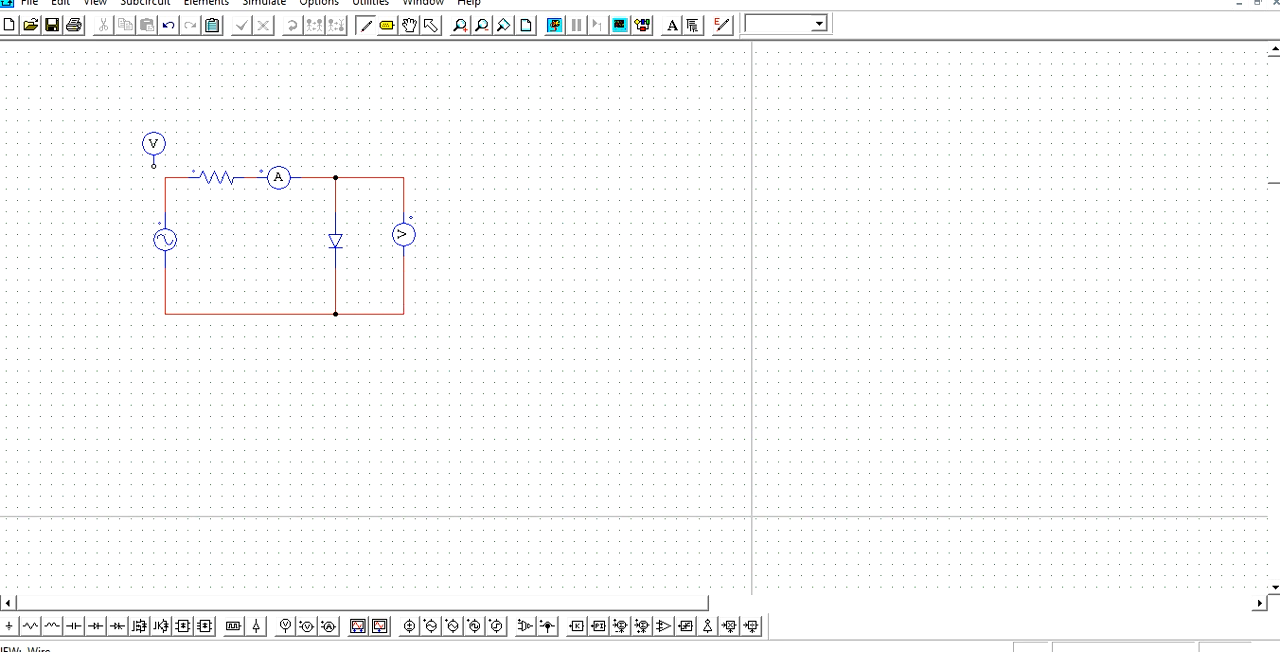
left_click(153, 143)
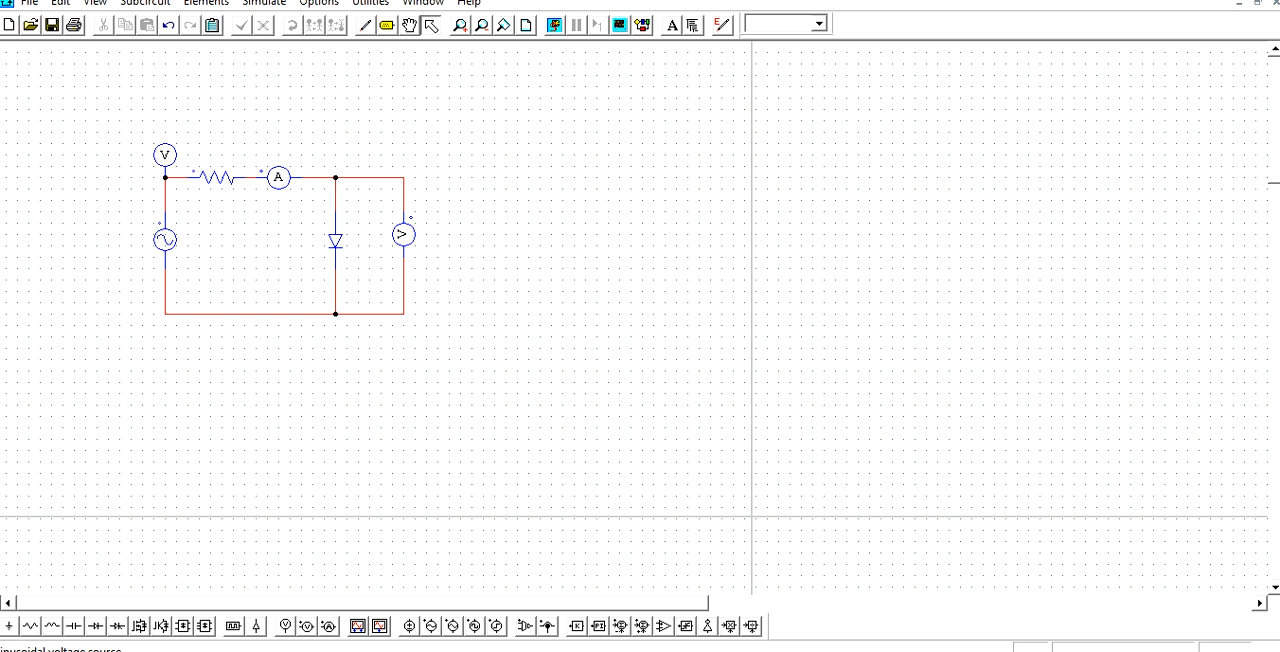
- Name the input voltage probe Vin
double_click(164, 239)
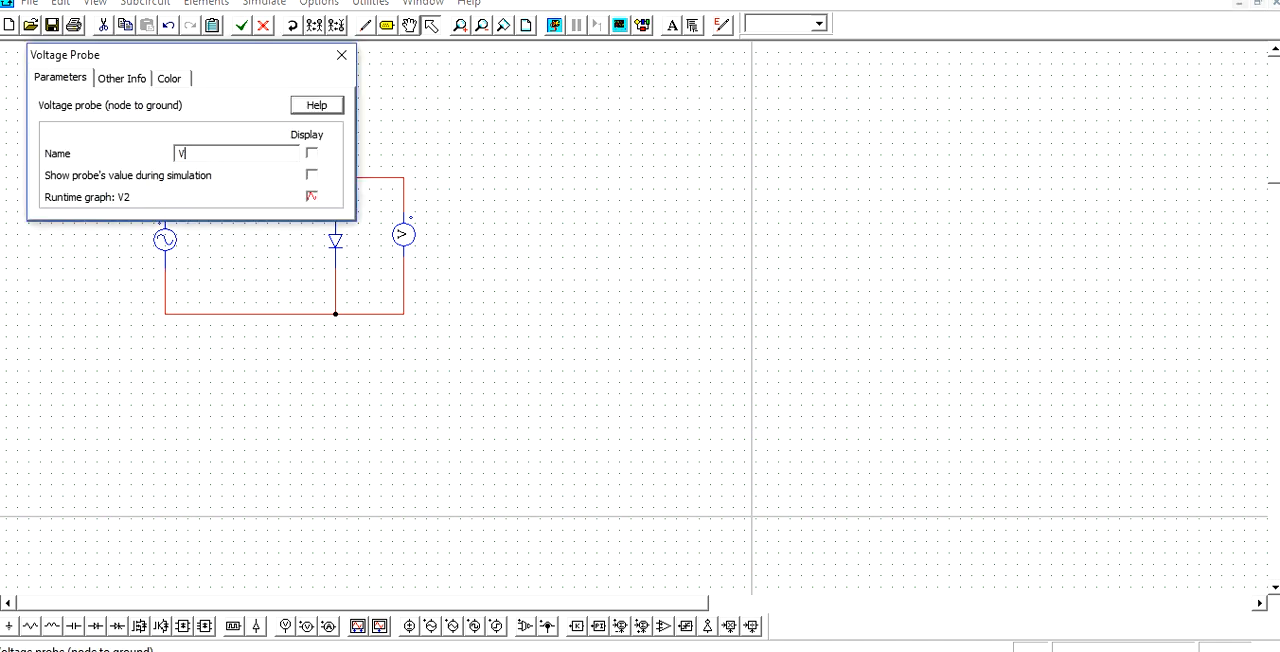
type("in")
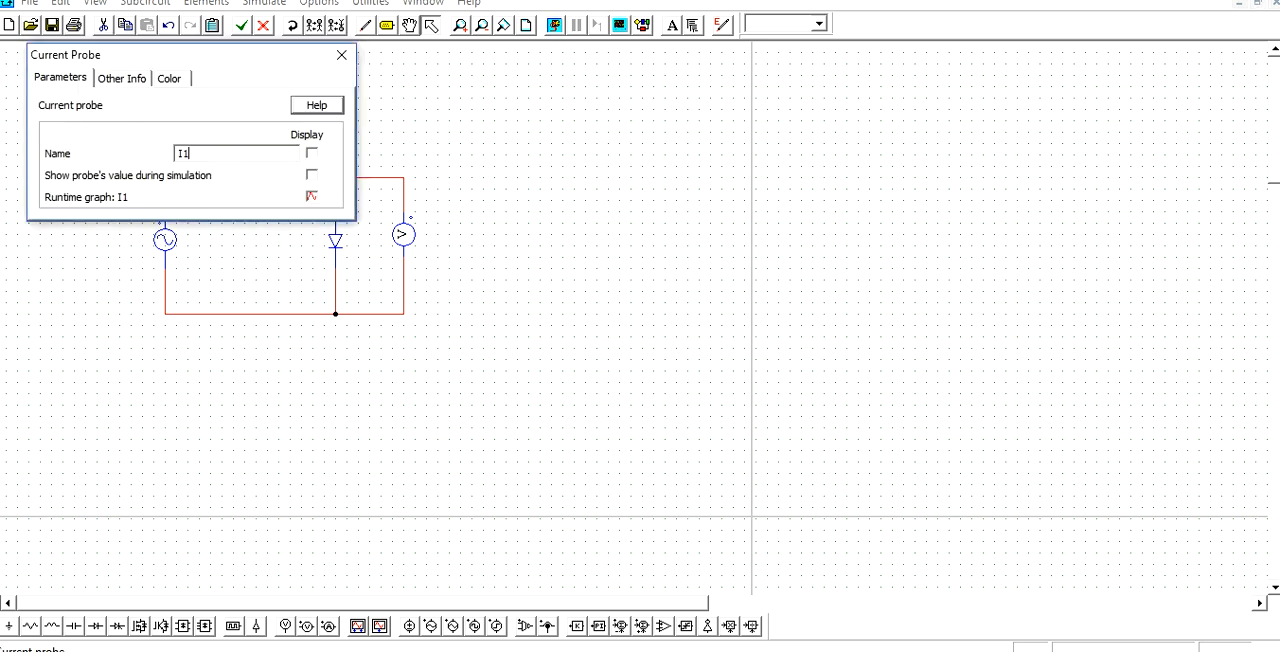
key("Backspace")
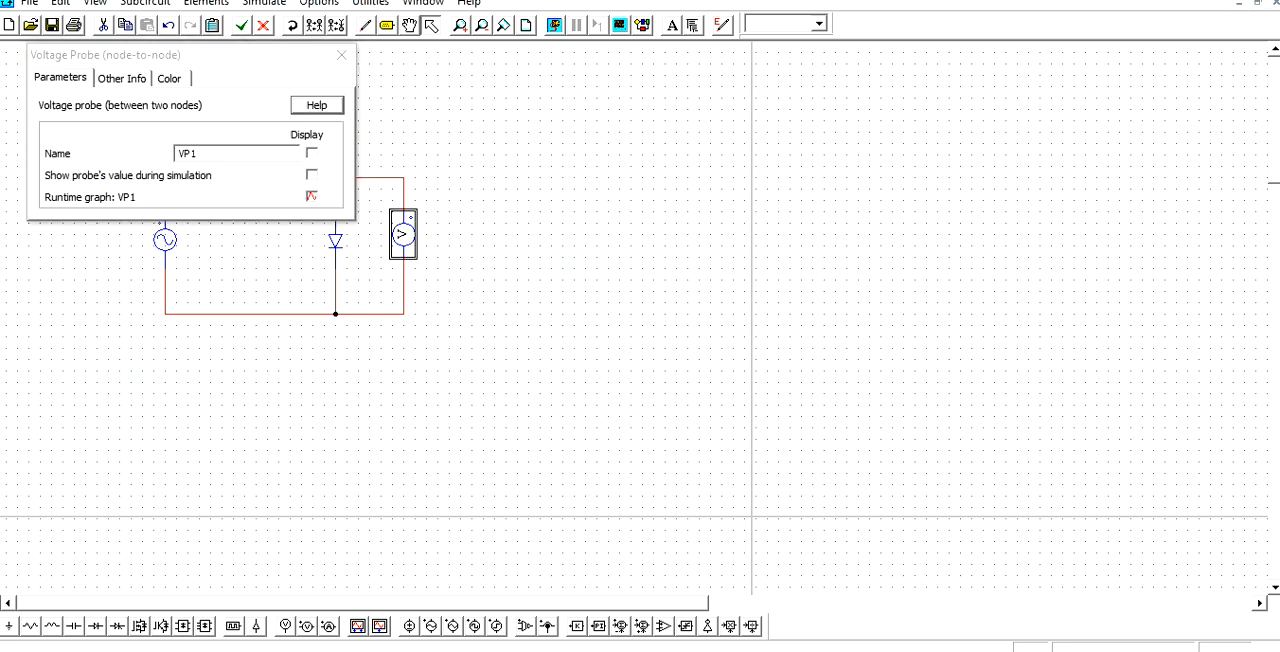
- Name the output voltage probe V0 and close its parameters
type("V")
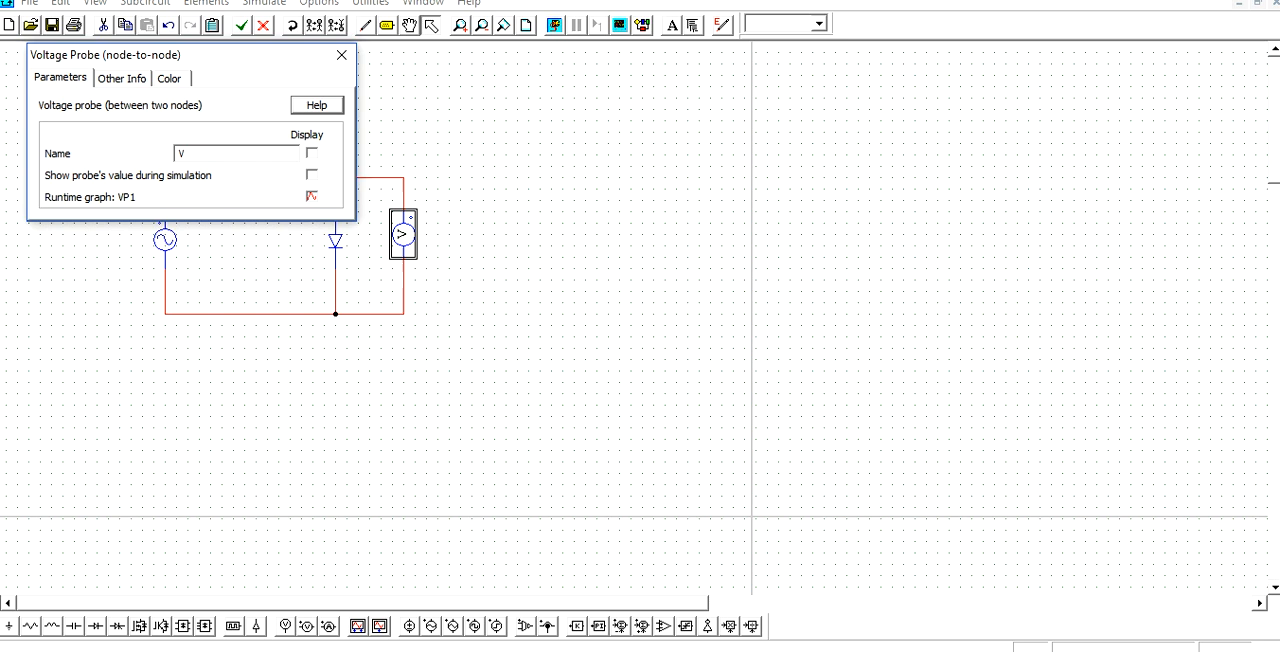
type("0")
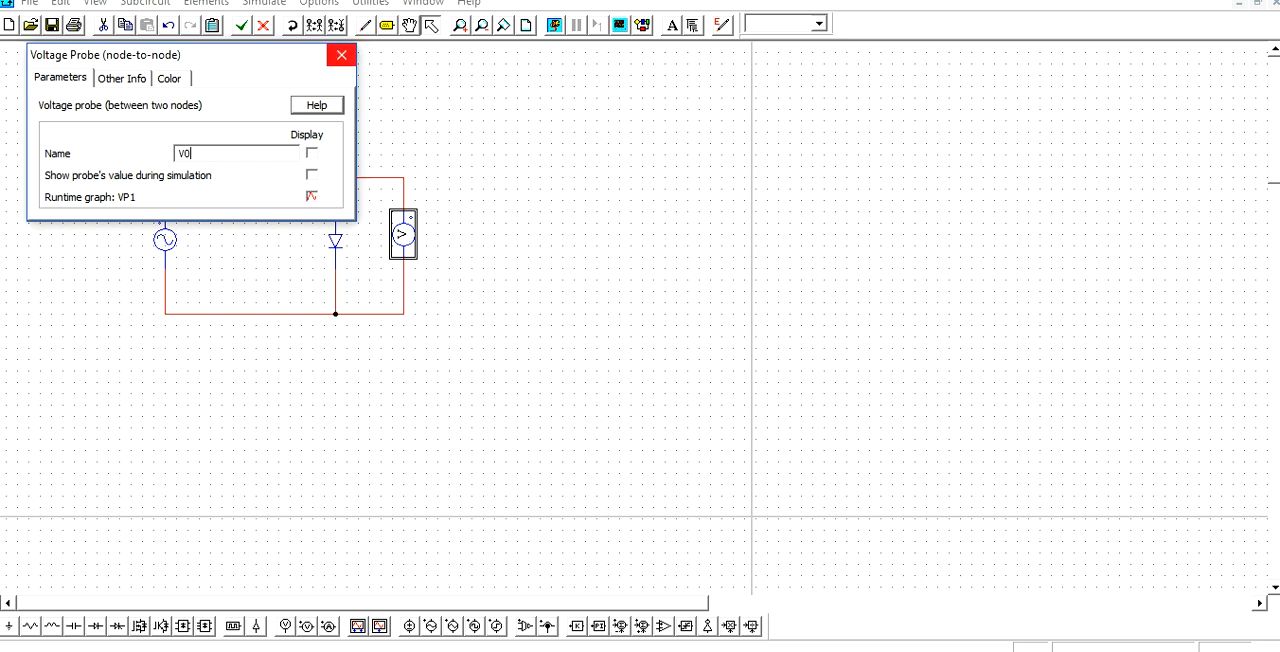
left_click(341, 54)
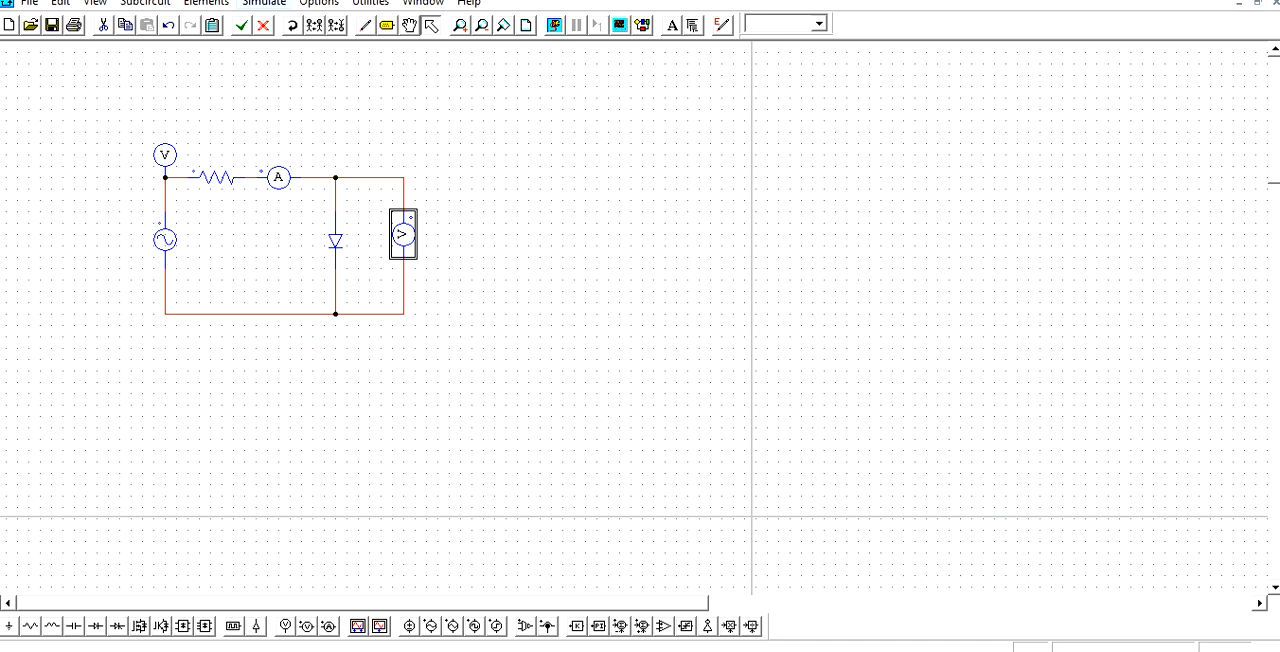
left_click(264, 3)
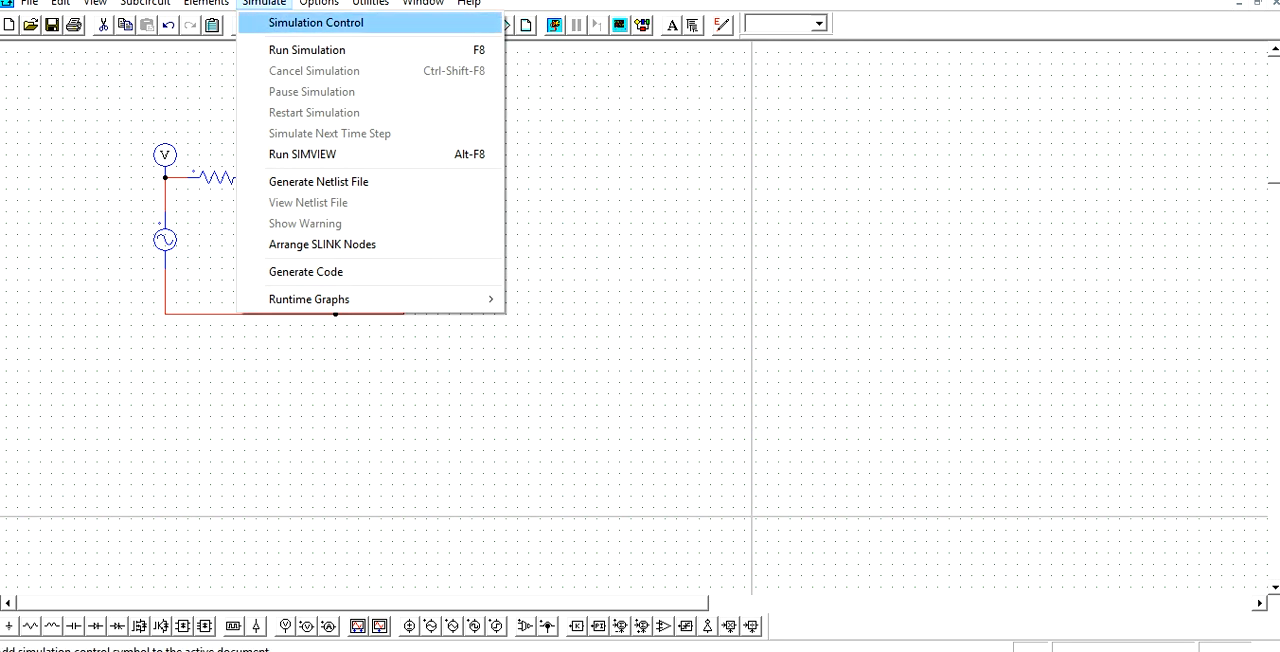
- Add Simulation Control with total time 0.1 s and print step 5
left_click(316, 22)
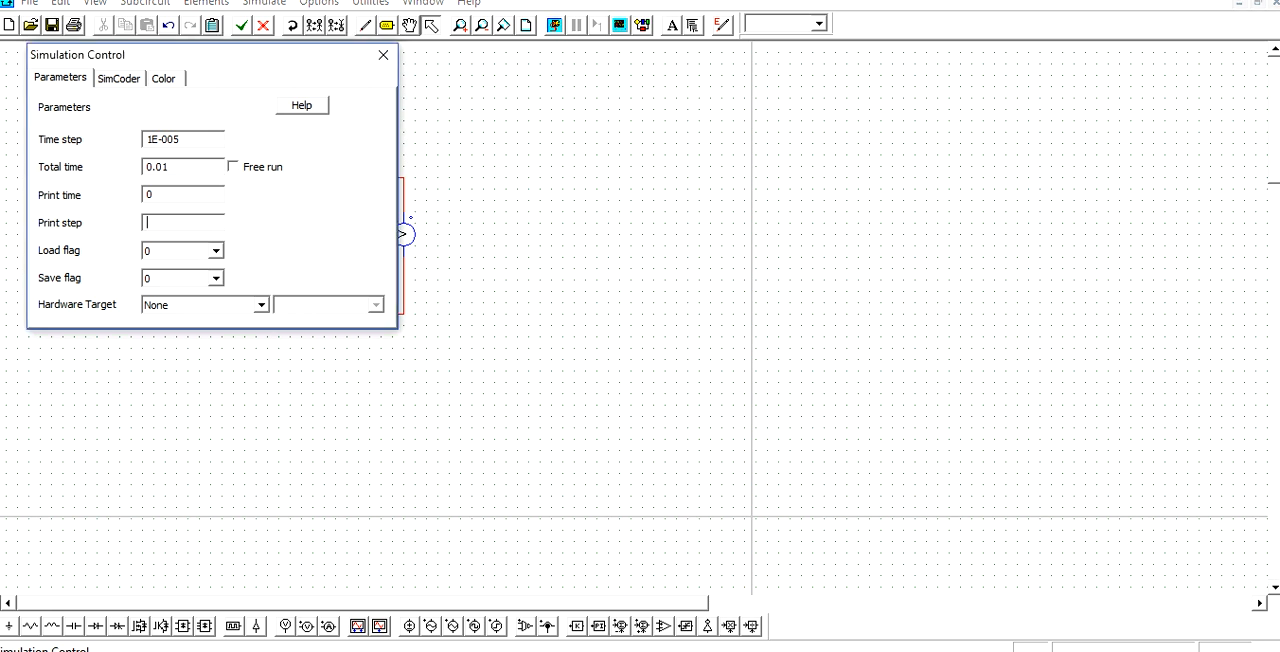
type("5")
left_click(183, 167)
type("0.1")
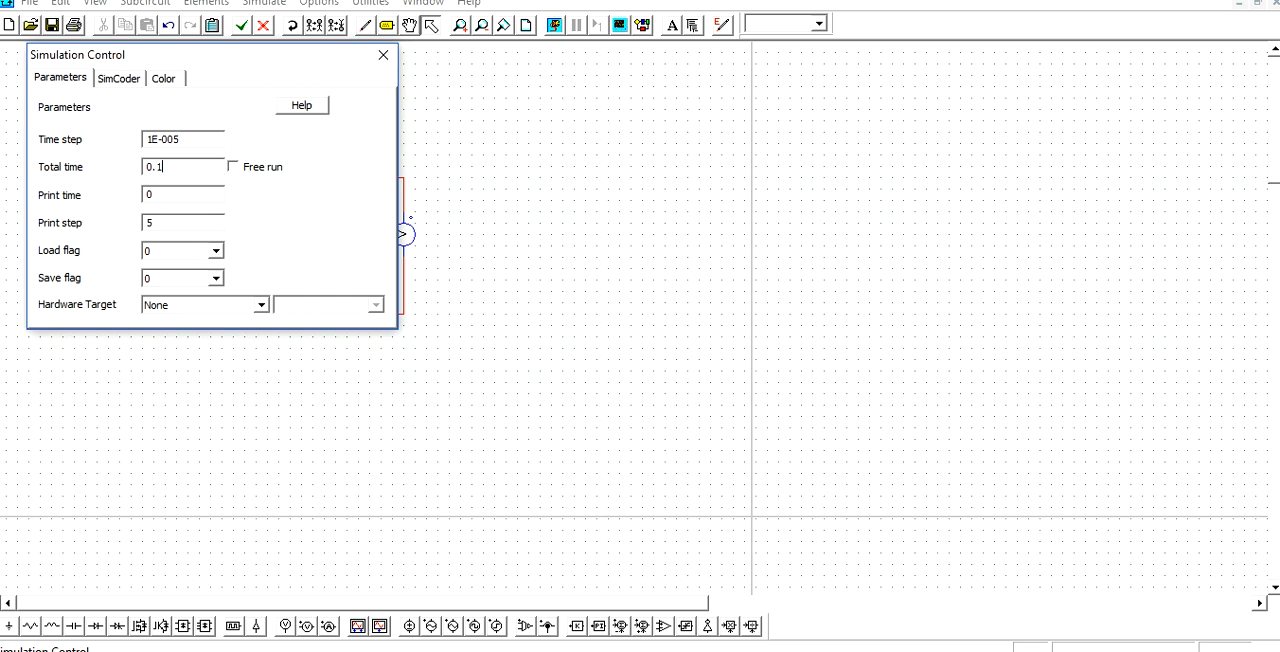
mouse_move(382, 54)
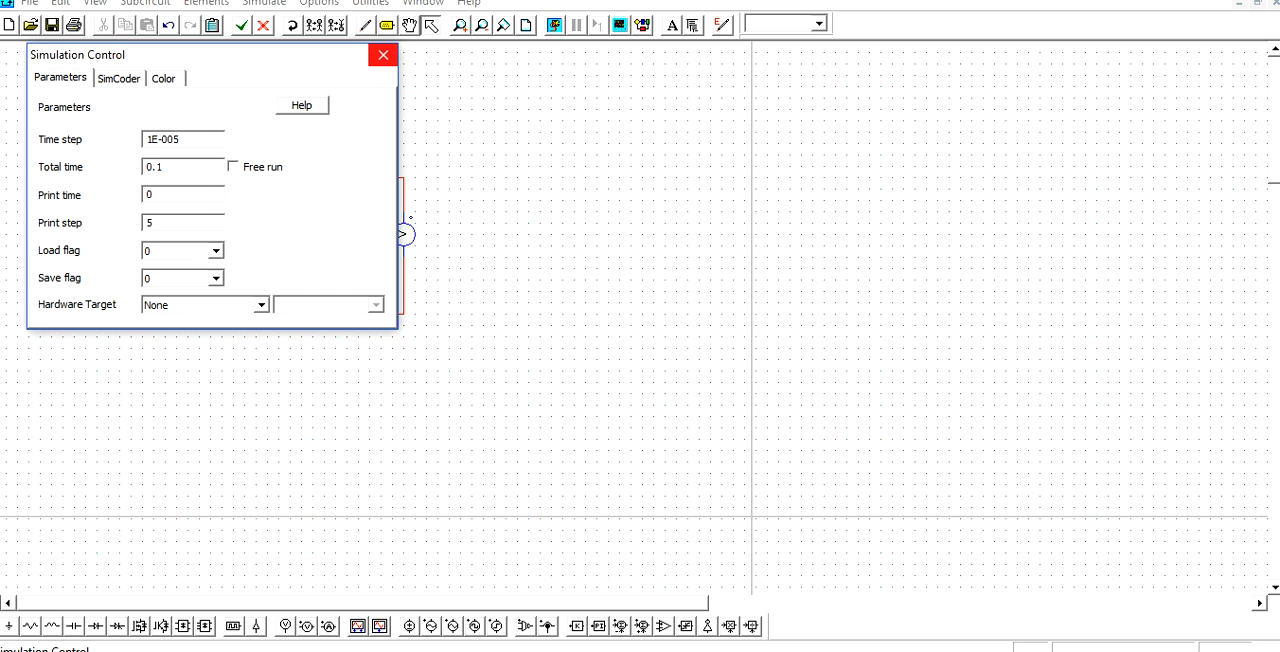
left_click(382, 54)
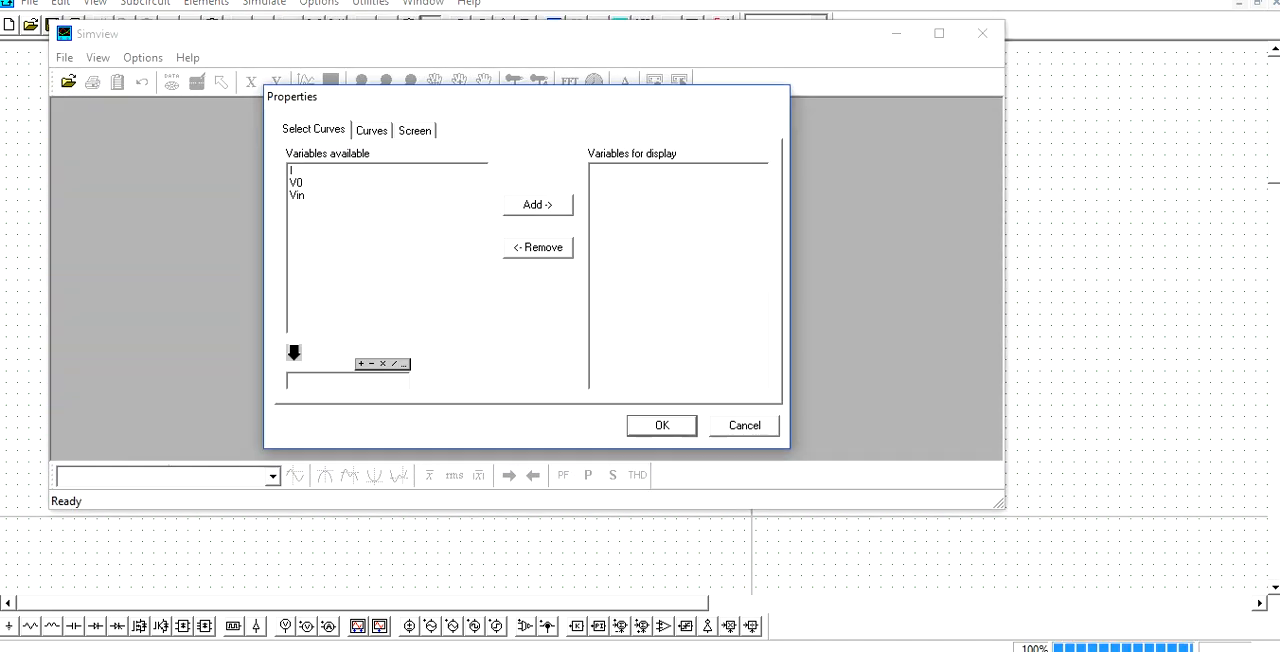
- Plot I, V0 and Vin together in one SimView graph
left_click(350, 169)
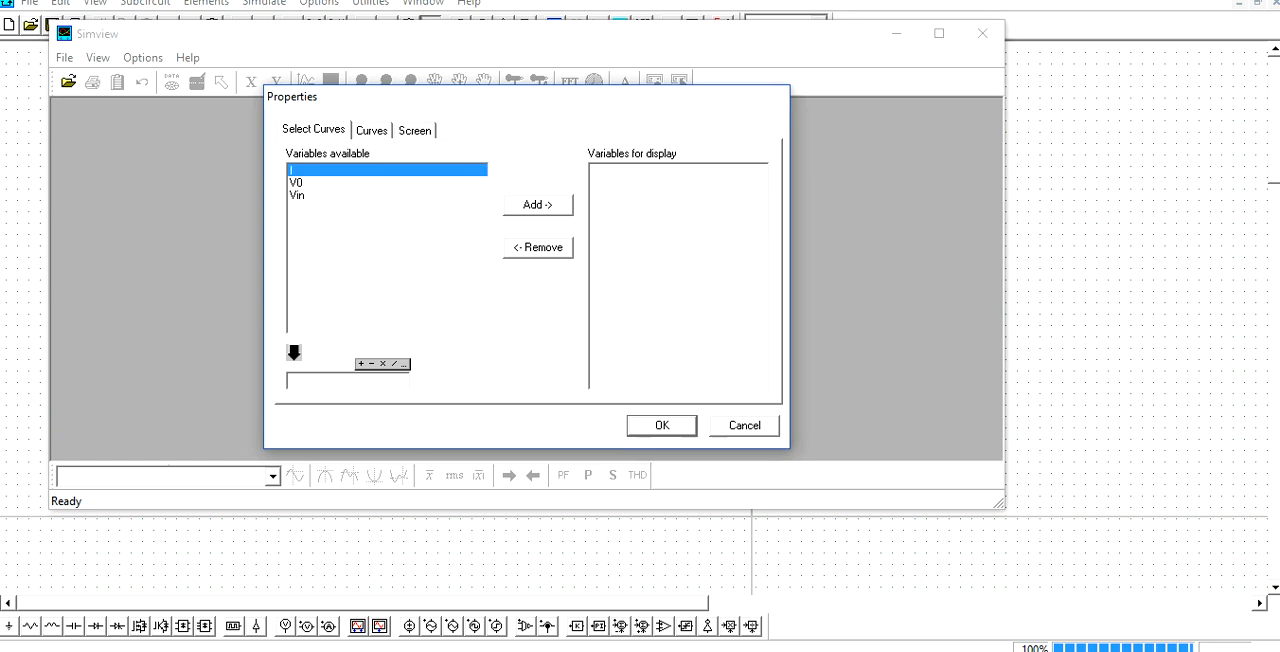
left_click(297, 182)
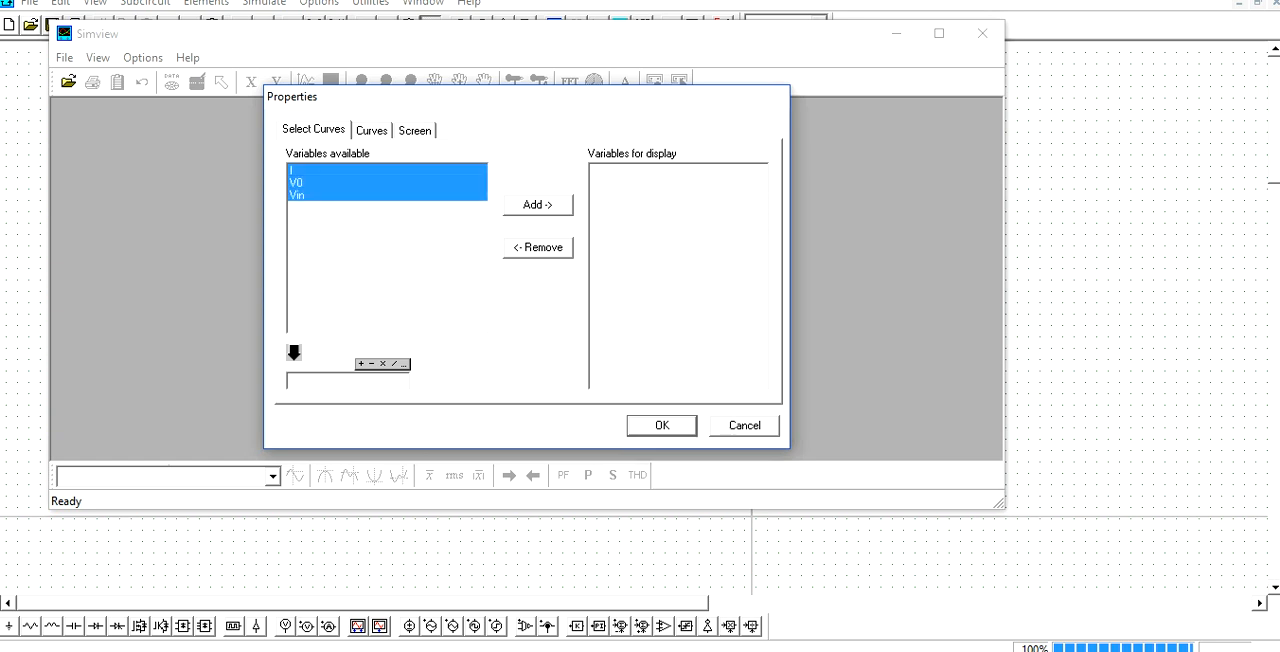
left_click(661, 425)
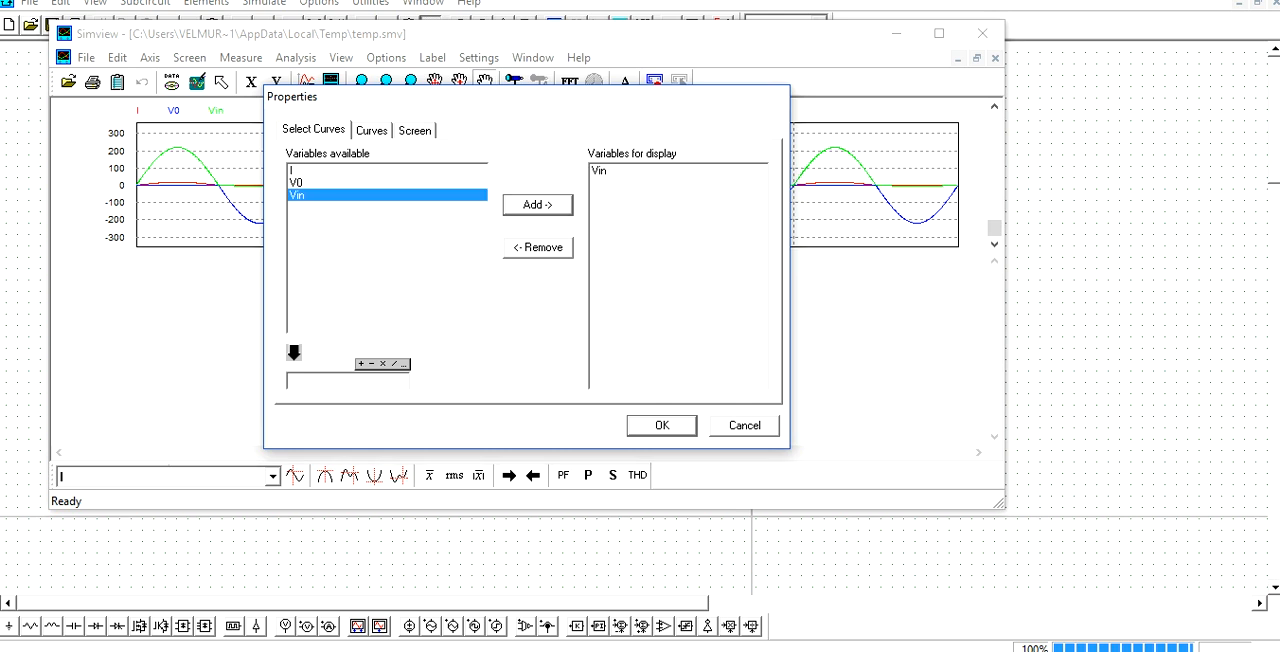
- Plot Vin, V0 and I on separate graphs, then return to the schematic
left_click(660, 425)
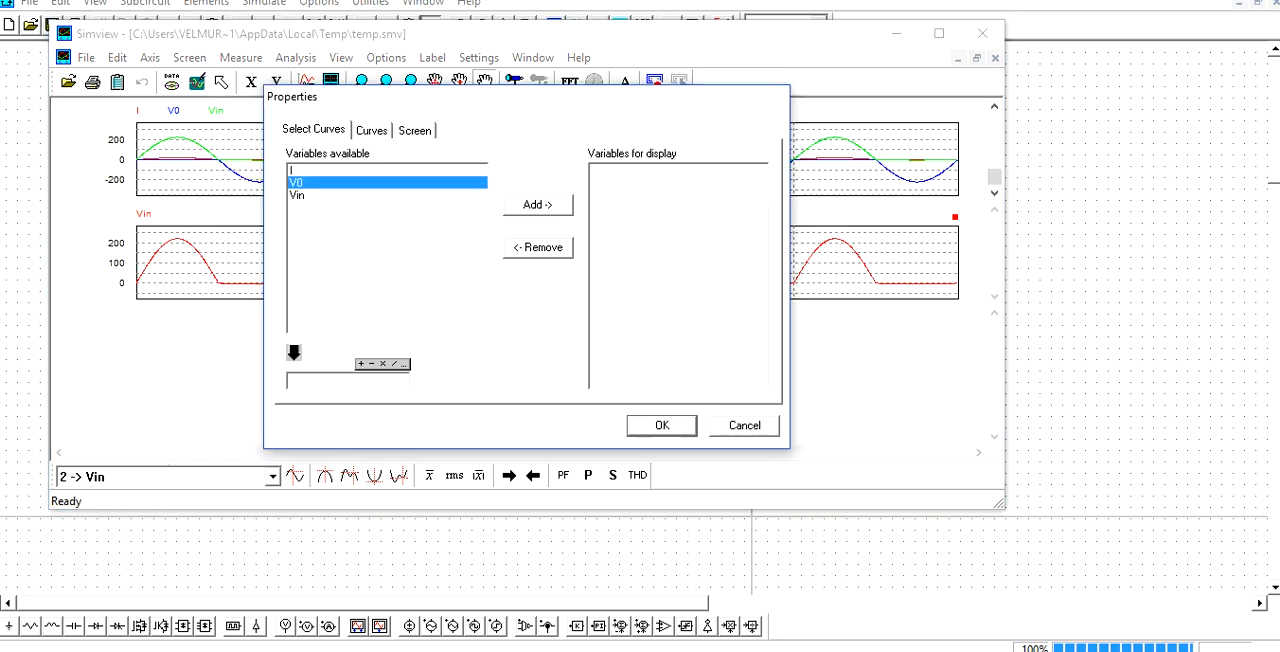
left_click(661, 425)
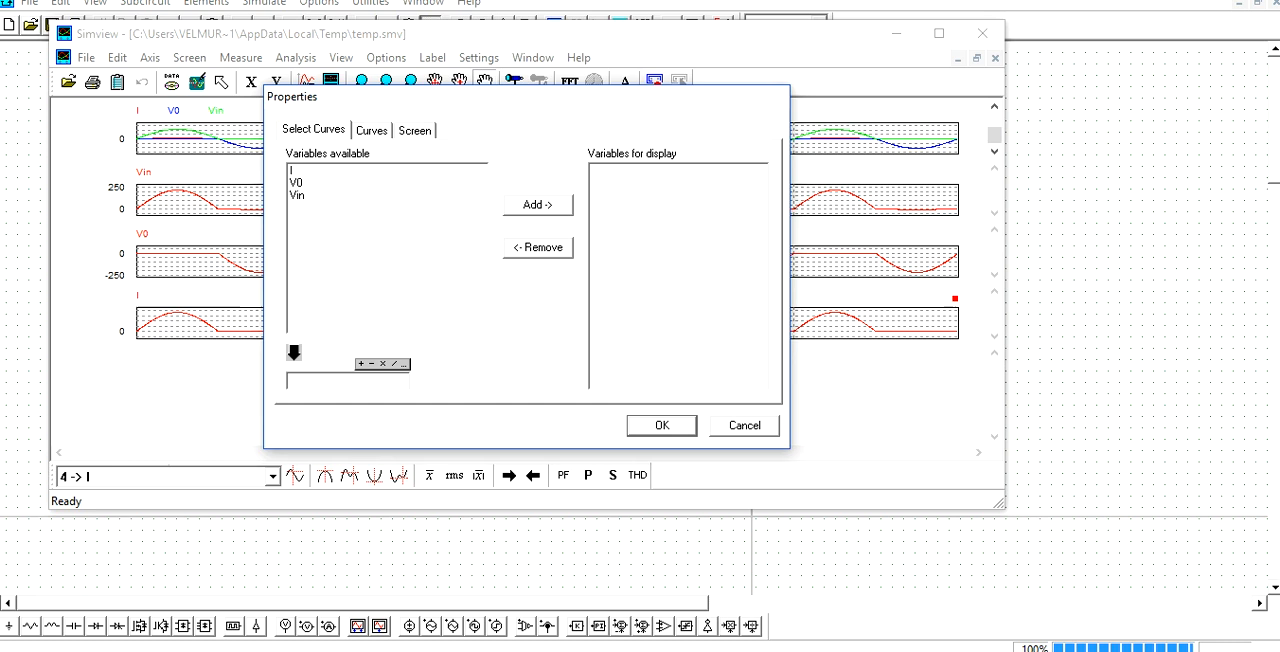
left_click(744, 425)
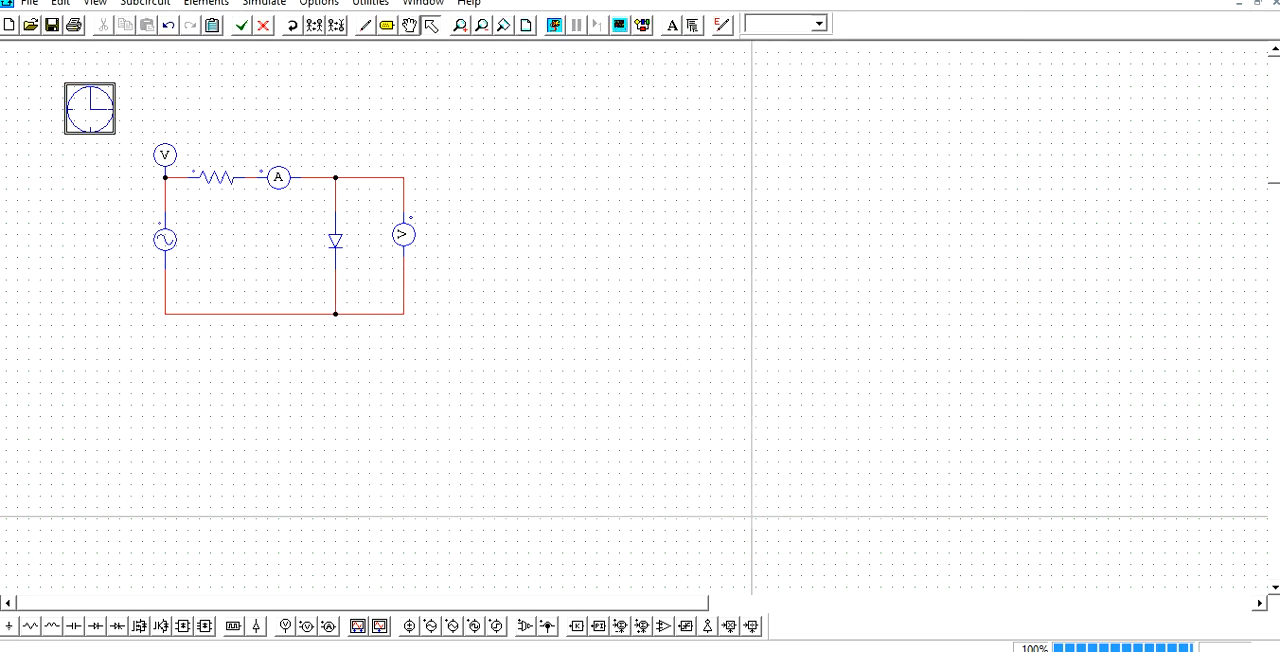
- Inspect the Vin probe and the 220 V, 50 Hz sine source parameters
double_click(164, 154)
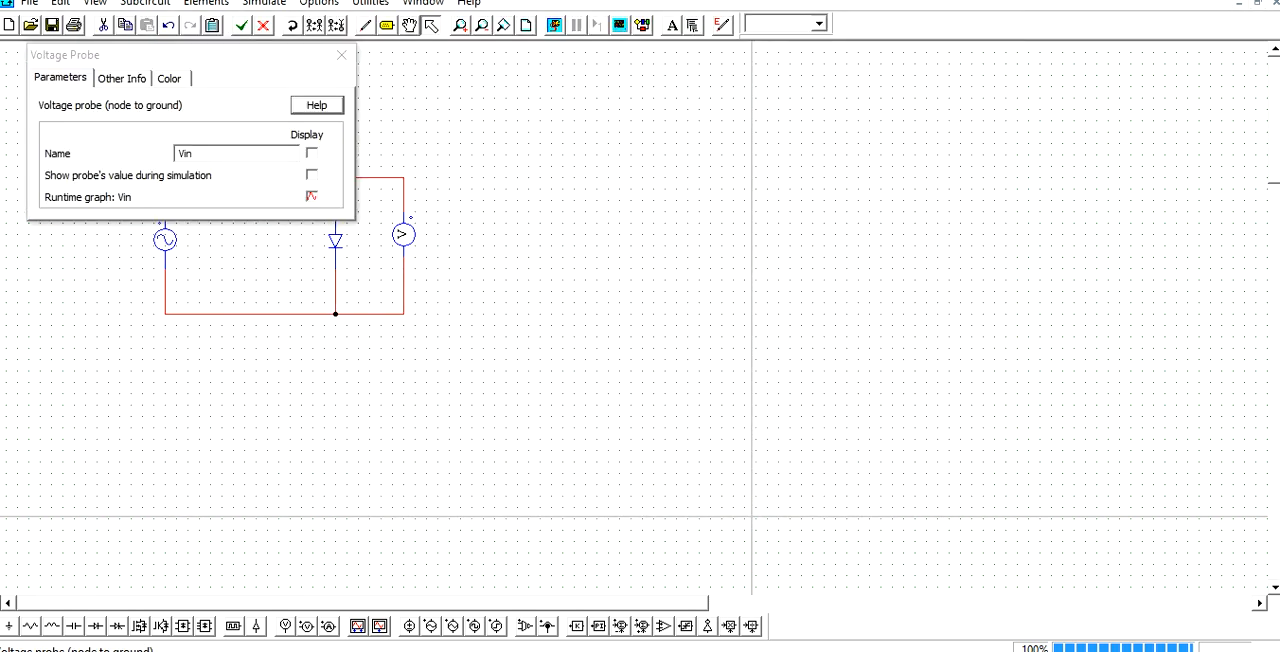
left_click(341, 55)
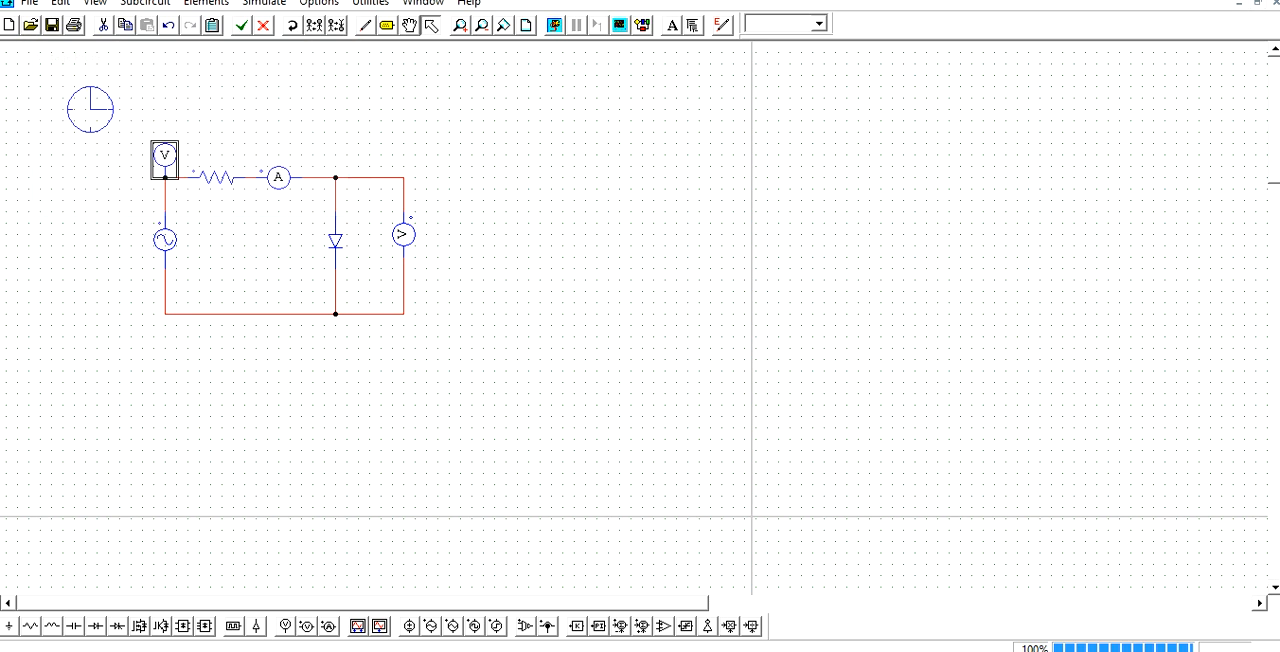
double_click(164, 239)
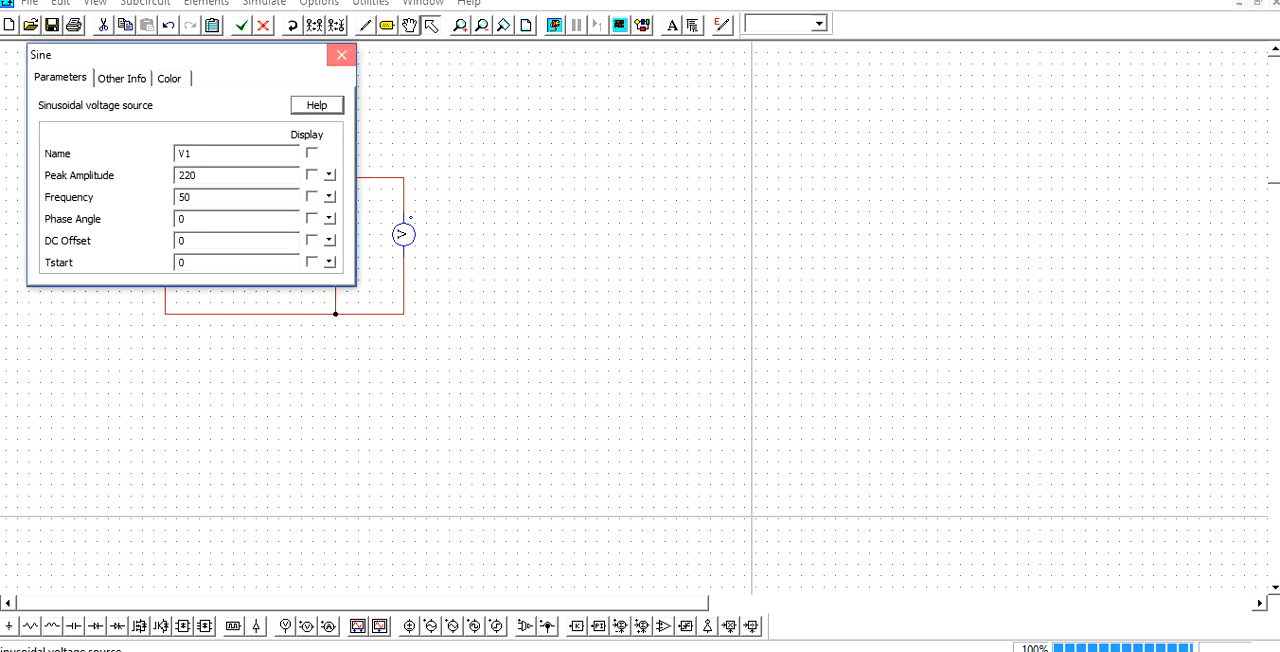
left_click(341, 54)
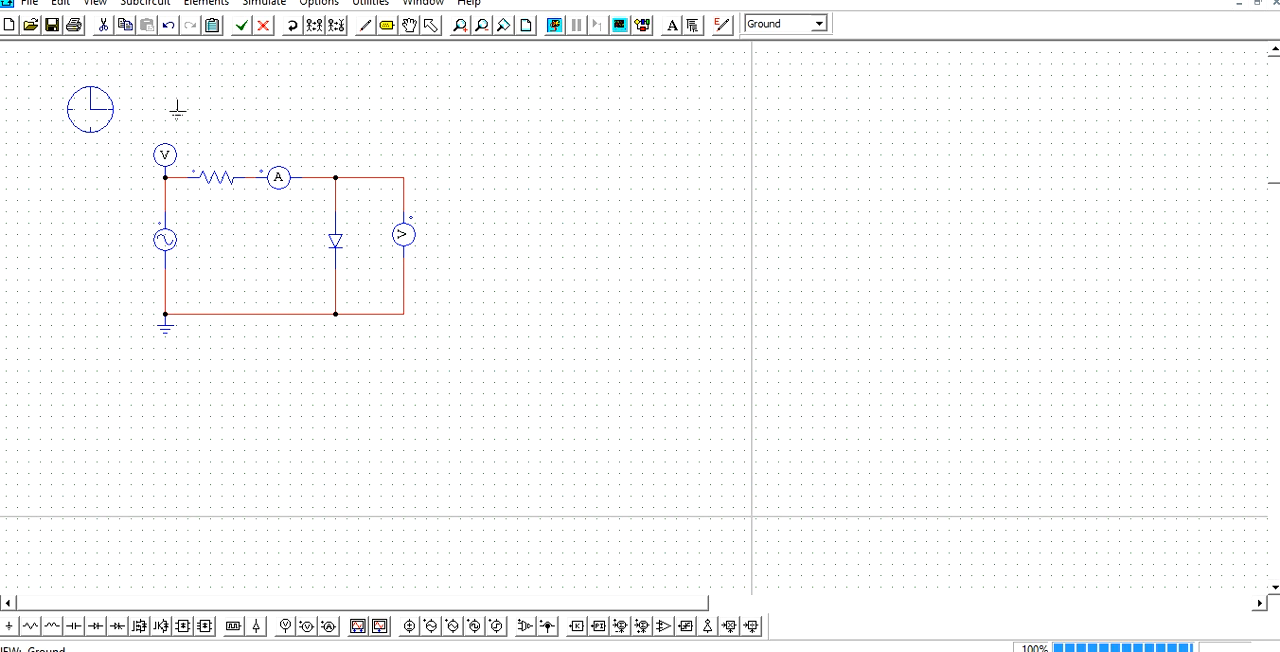
left_click(264, 2)
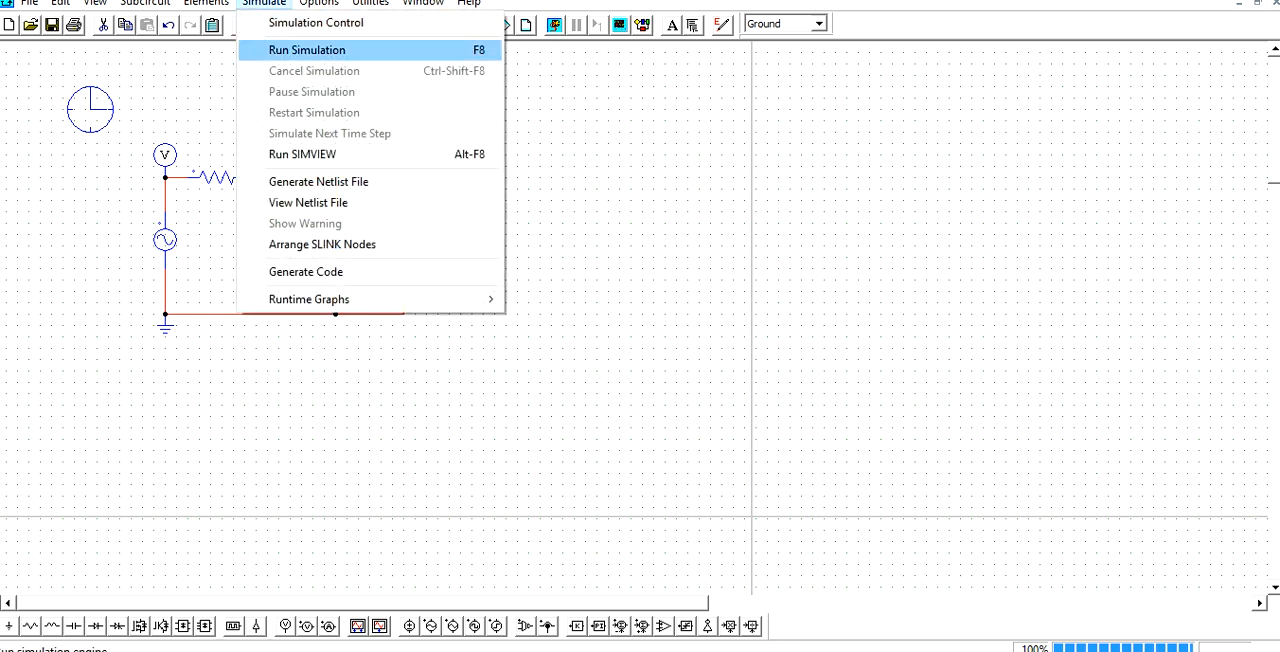
- Rerun the simulation and pick the current curve in SimView's top graph
left_click(306, 49)
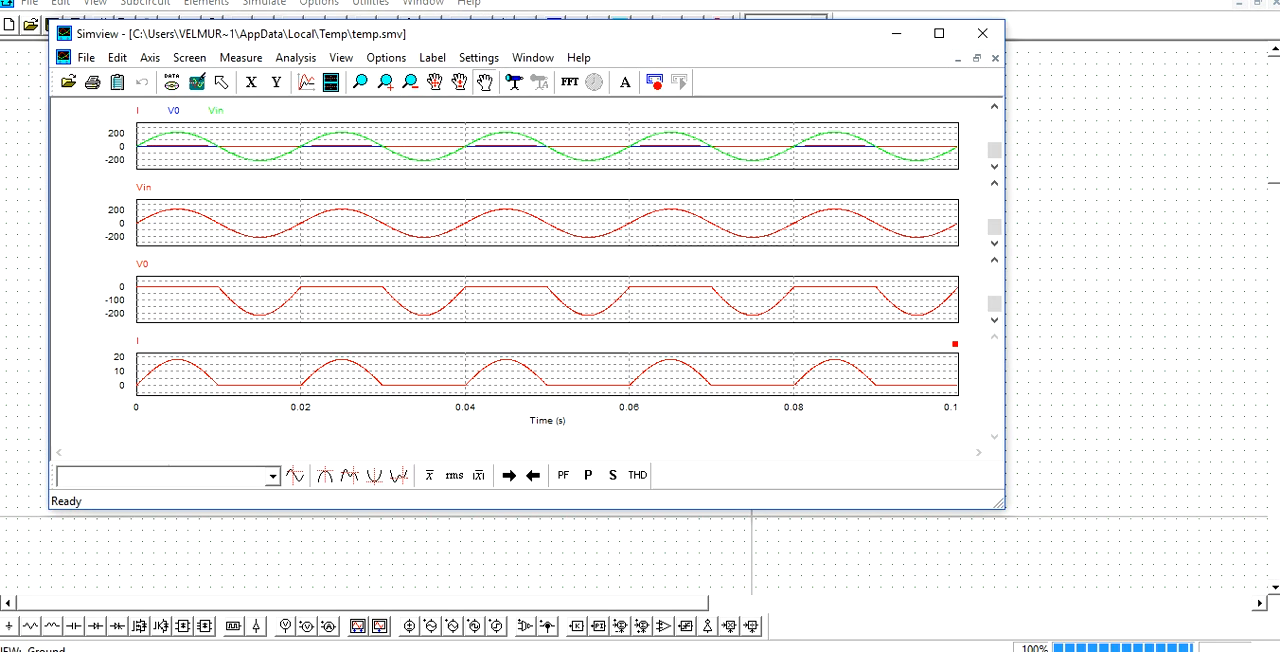
left_click(938, 33)
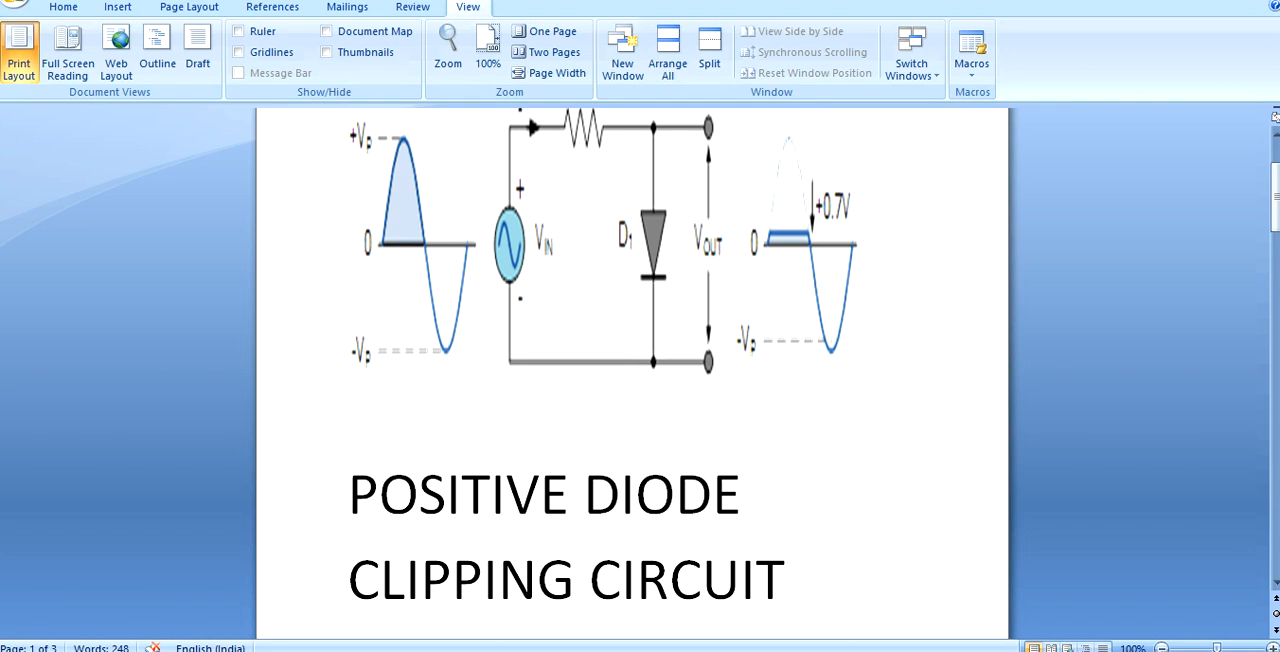
mouse_move(870, 60)
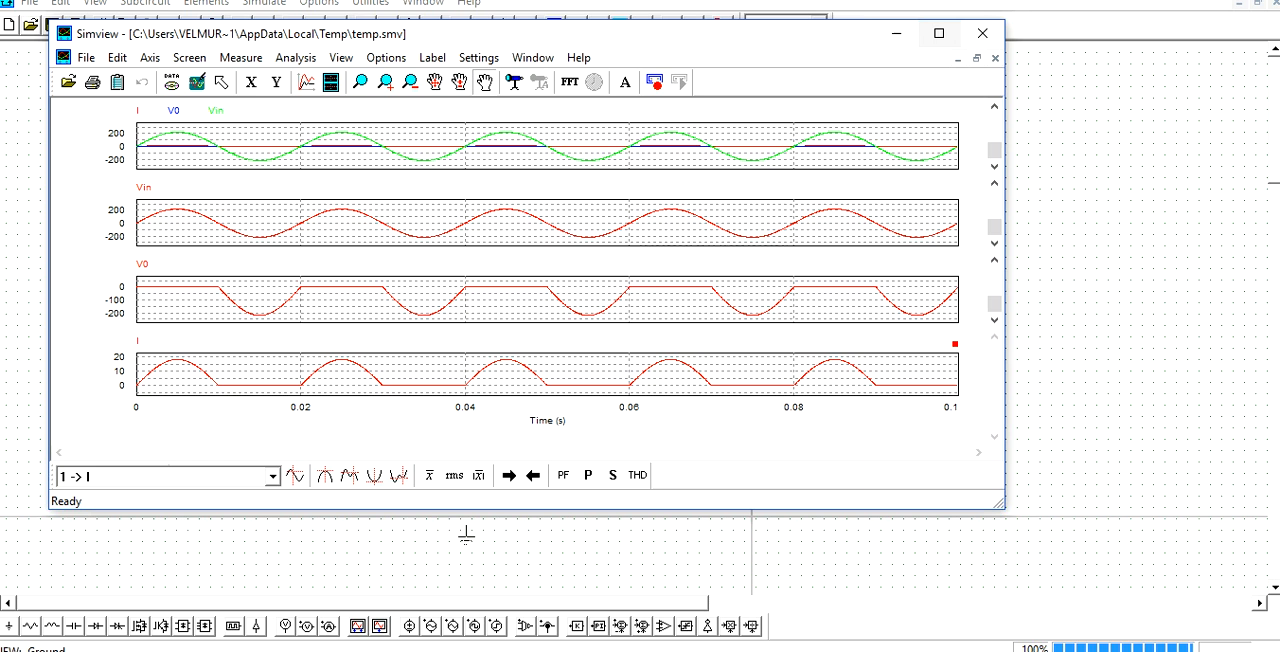
mouse_move(976, 58)
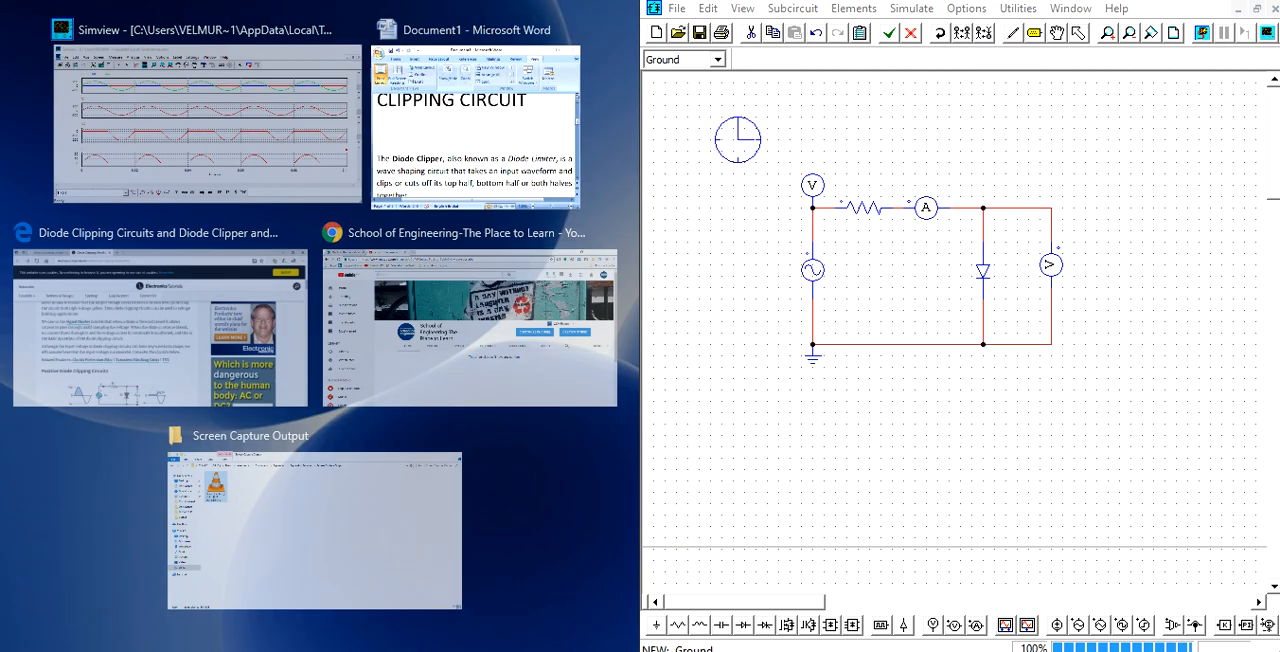
- Snap Word to the left half and scroll to the forward-bias explanation
left_click(465, 29)
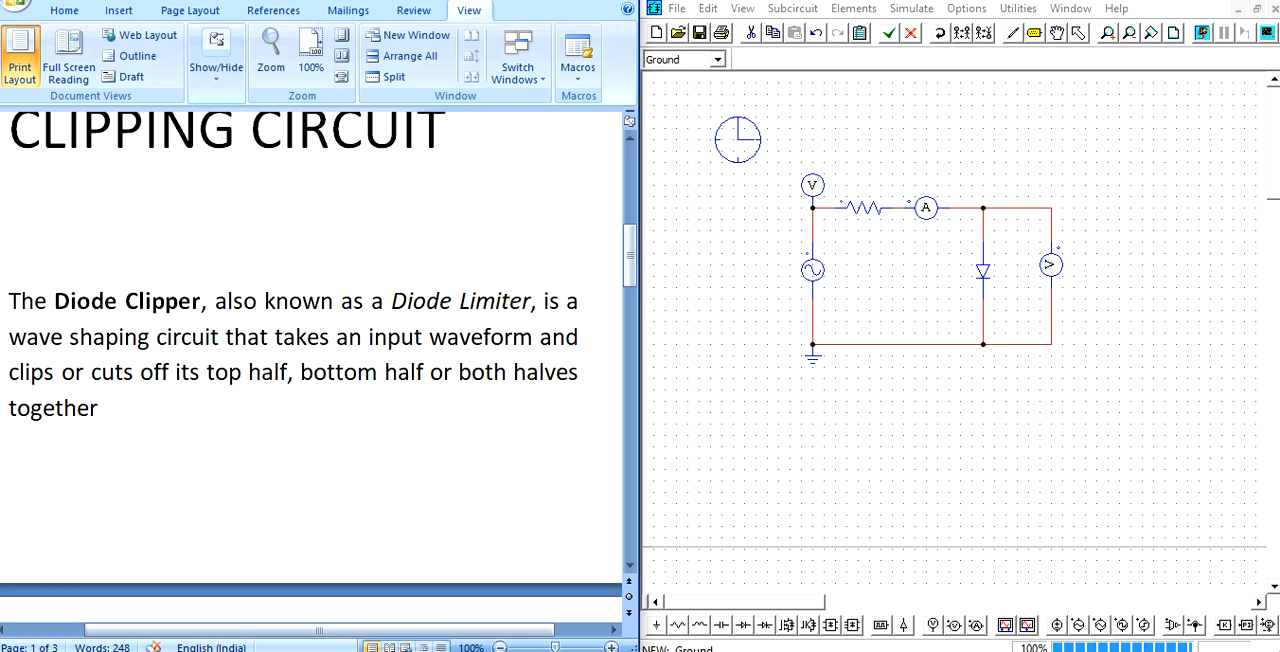
scroll("down", 3)
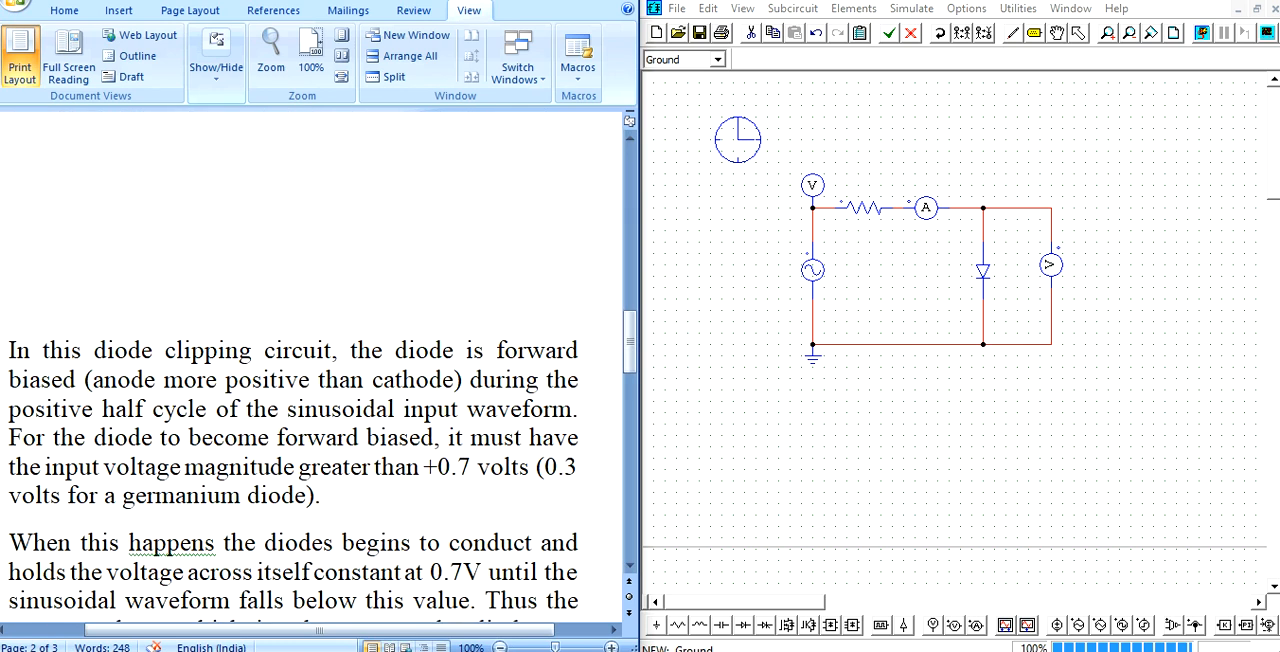
scroll("down", 3)
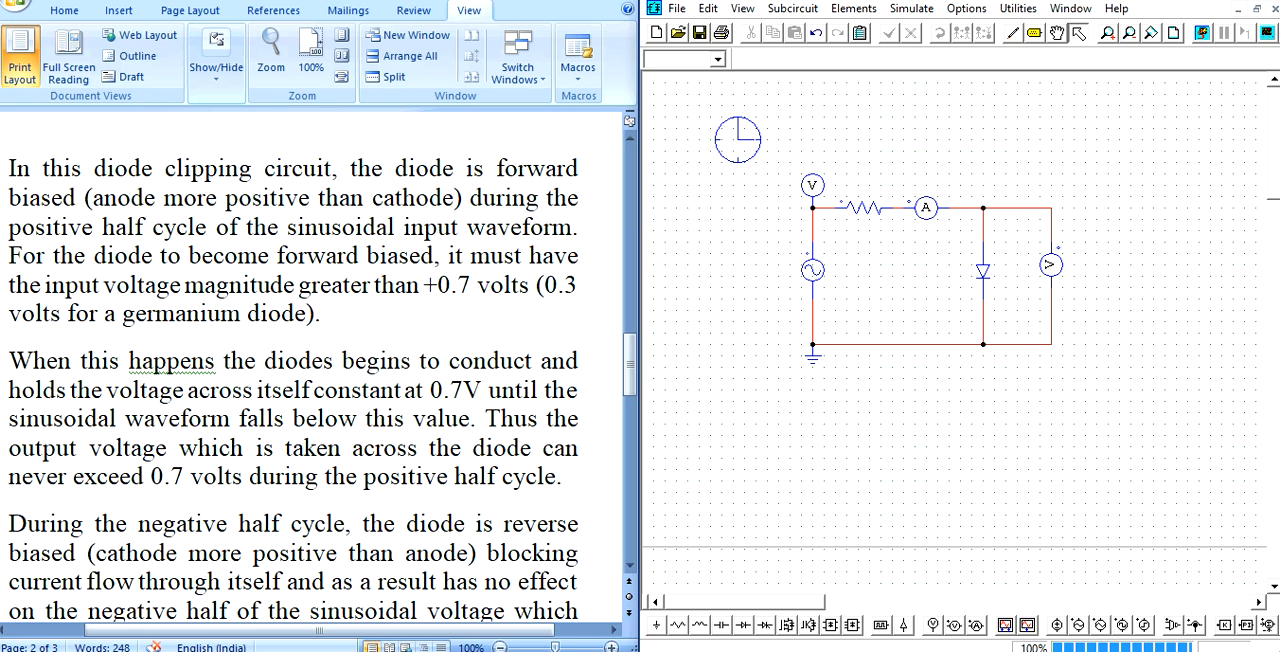
- Scroll past the reverse-bias explanation to the diode clipping applications paragraph
scroll("down", 3)
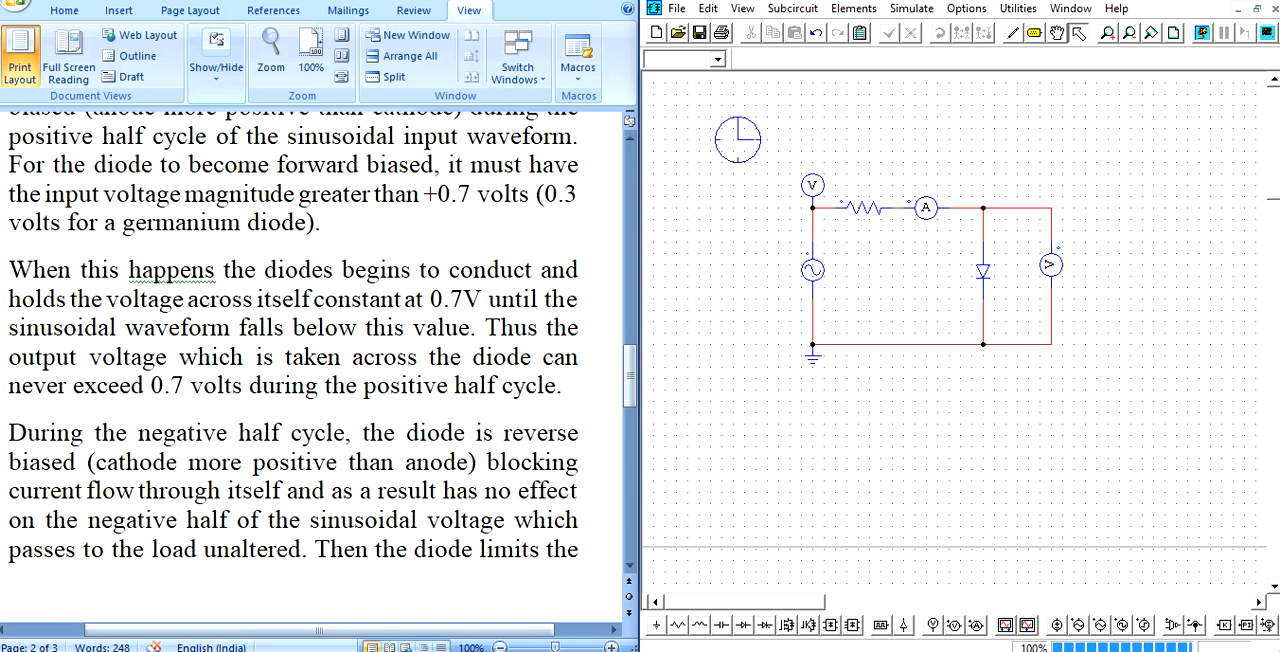
scroll("down", 3)
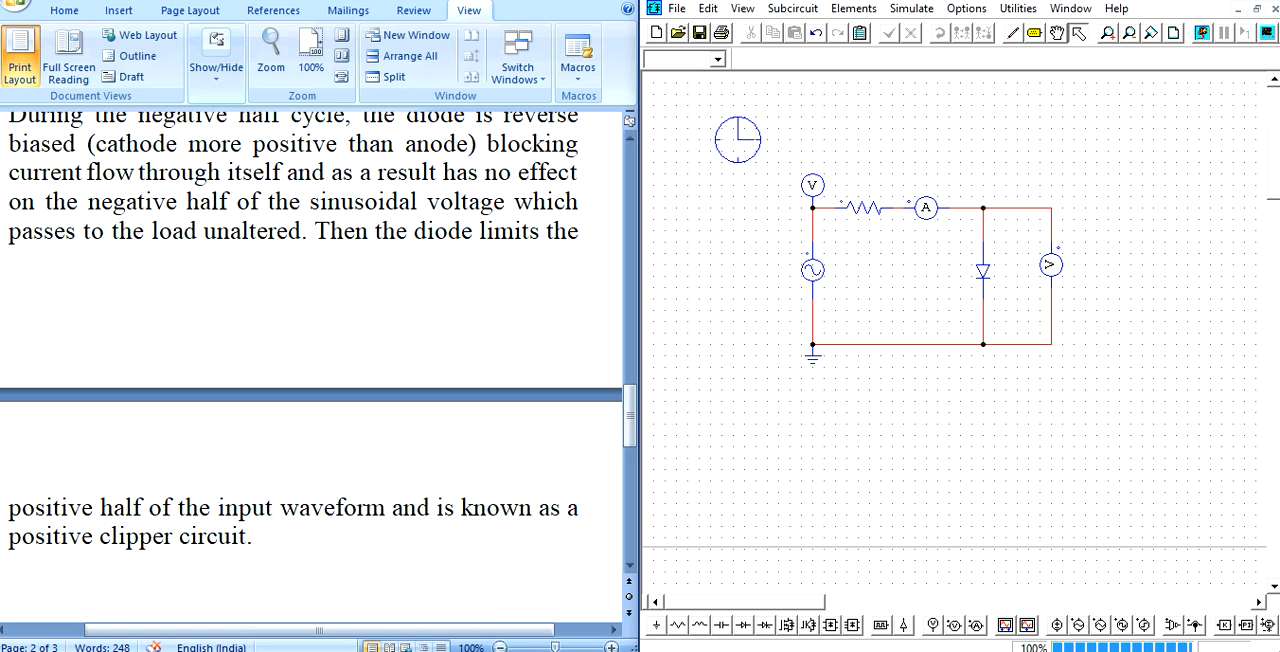
scroll("down", 3)
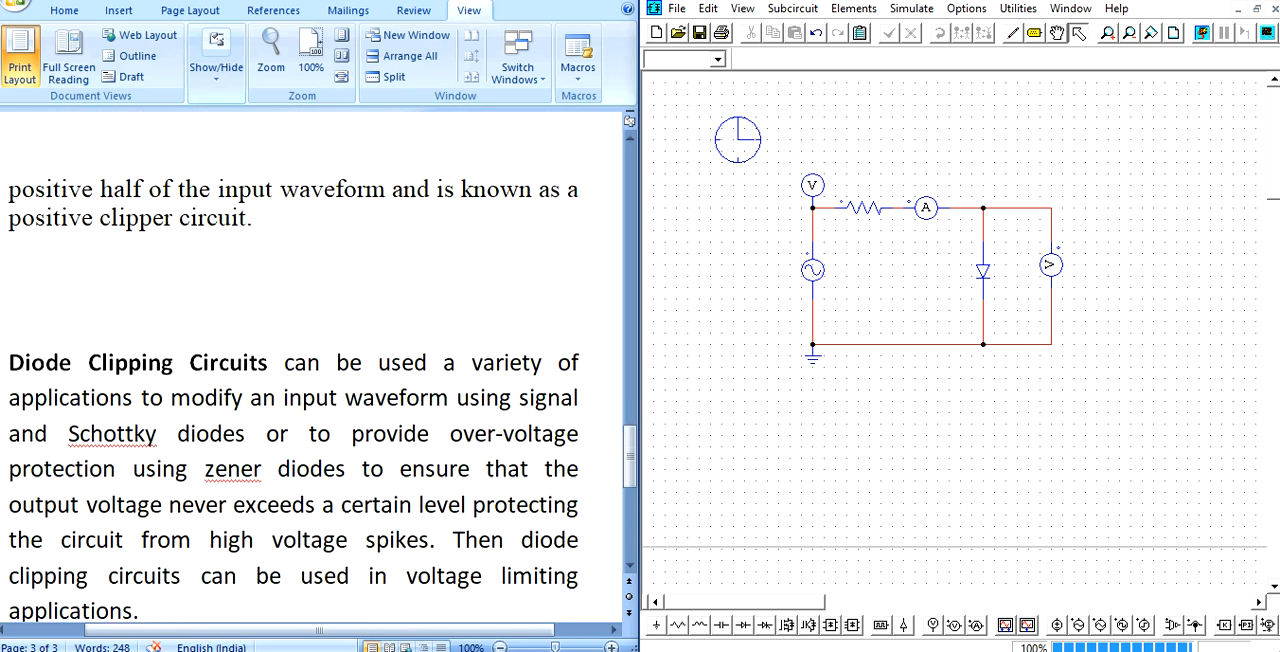